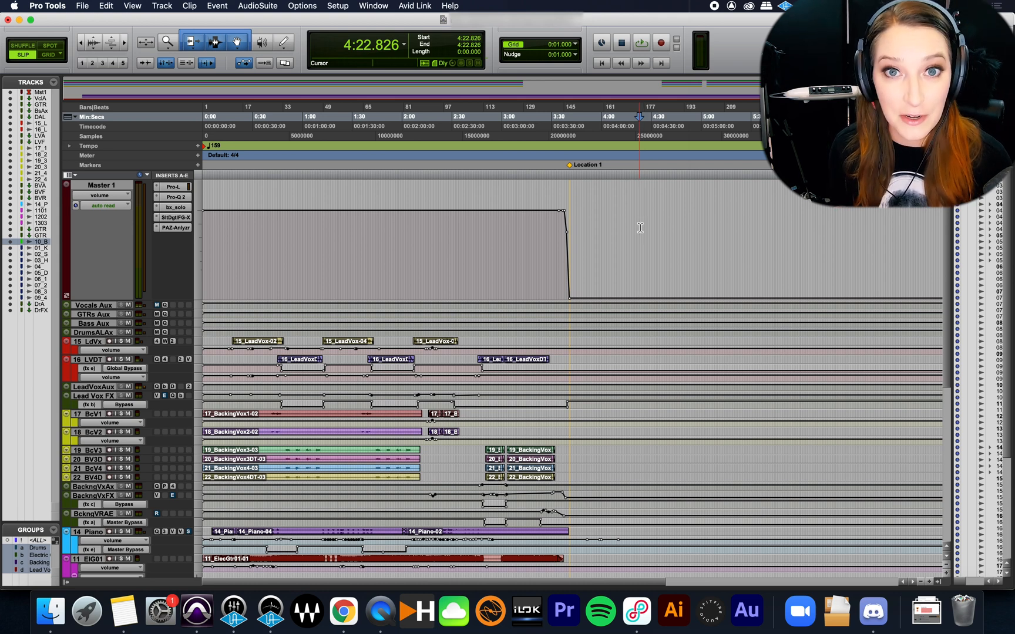
pyautogui.moveTo(641, 230)
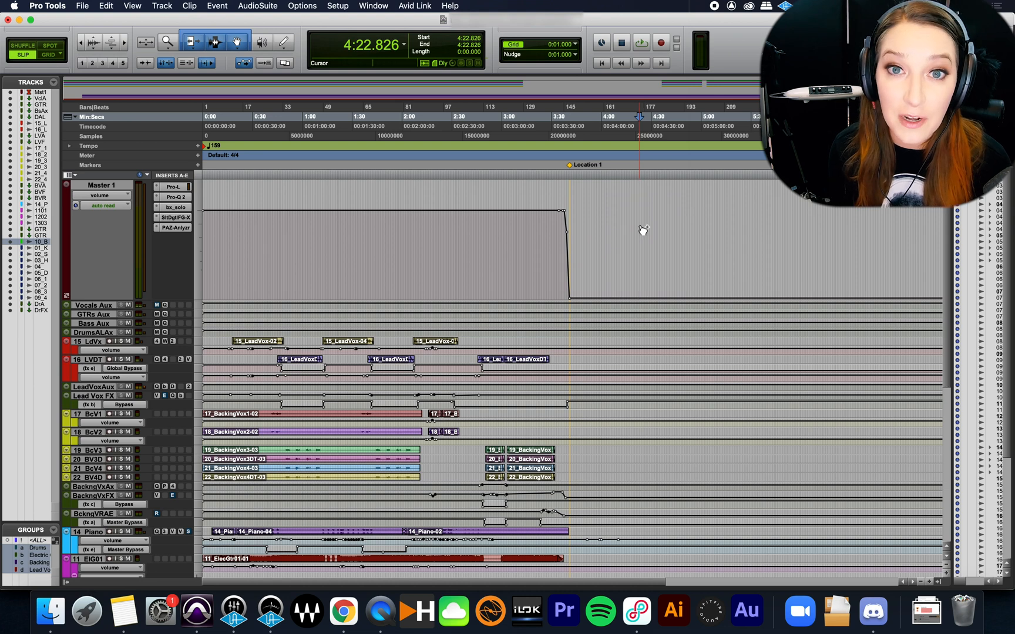
pyautogui.moveTo(641, 228)
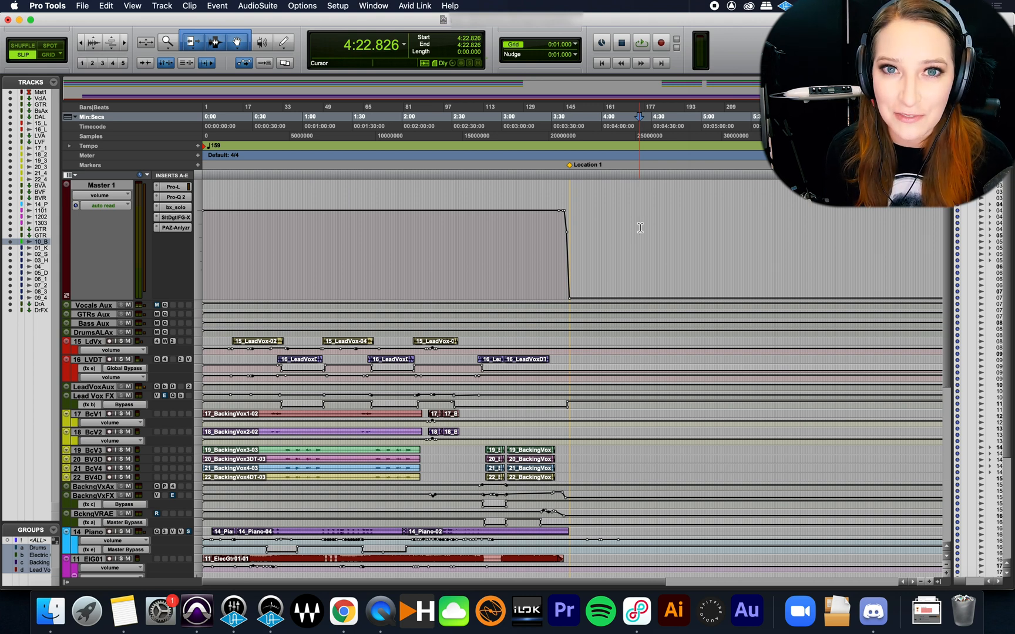
pyautogui.moveTo(640, 228)
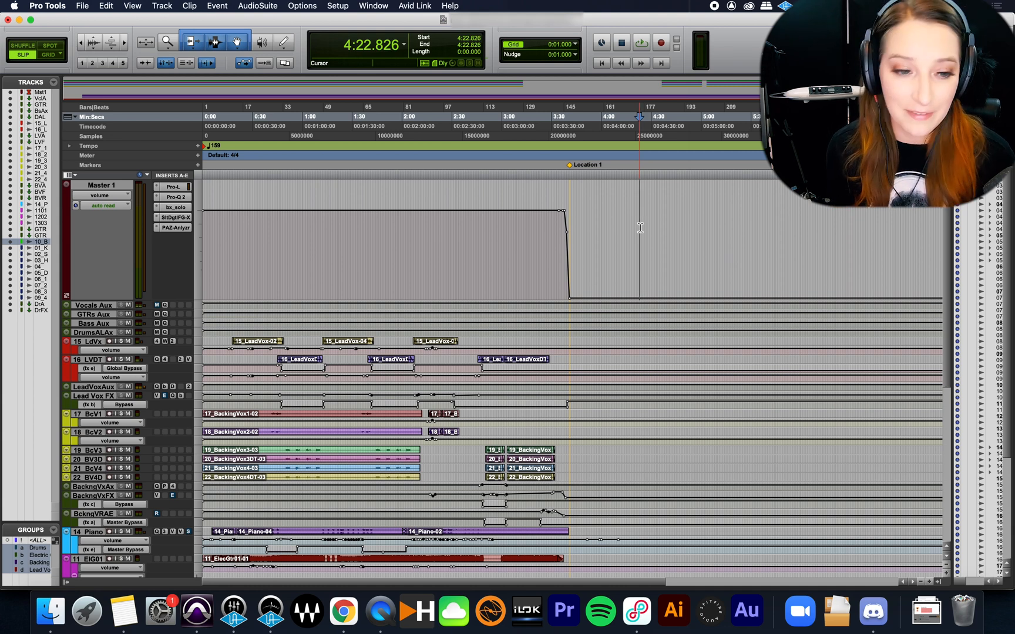
pyautogui.moveTo(641, 229)
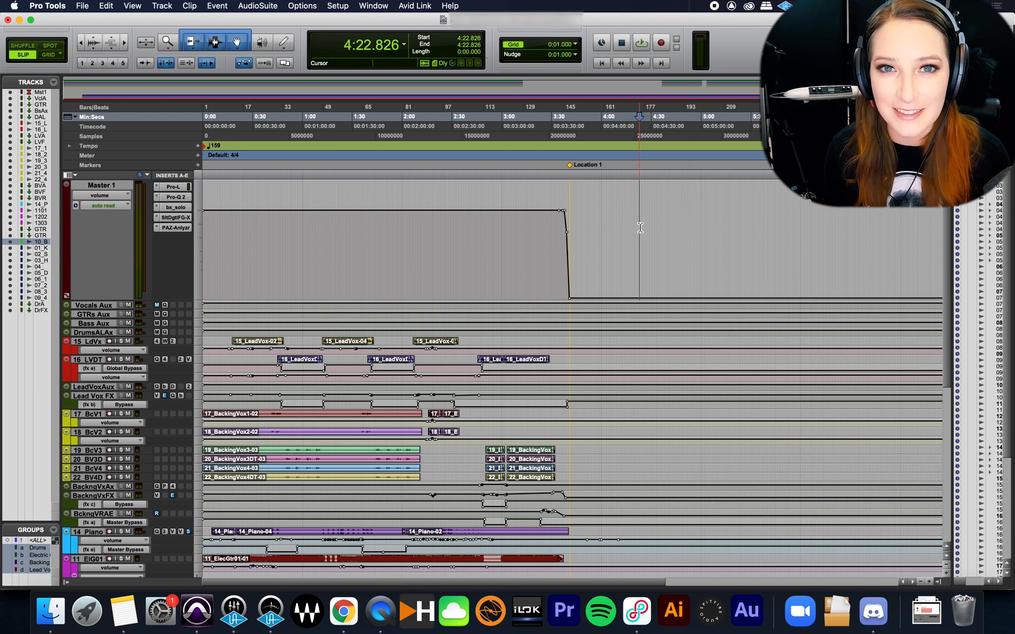
# Step: Add a renamed marker near 4:17, then a Location 3 marker near 5:02
pyautogui.click(631, 116)
pyautogui.write('2: lkfgjfkslghjfksfghjfhgjgghj')
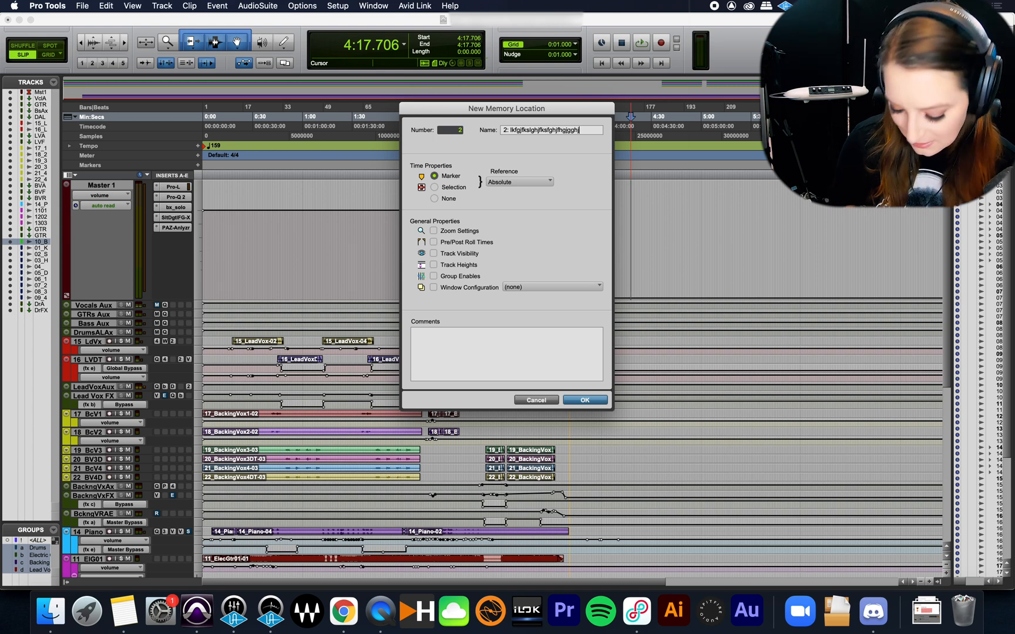
pyautogui.click(583, 399)
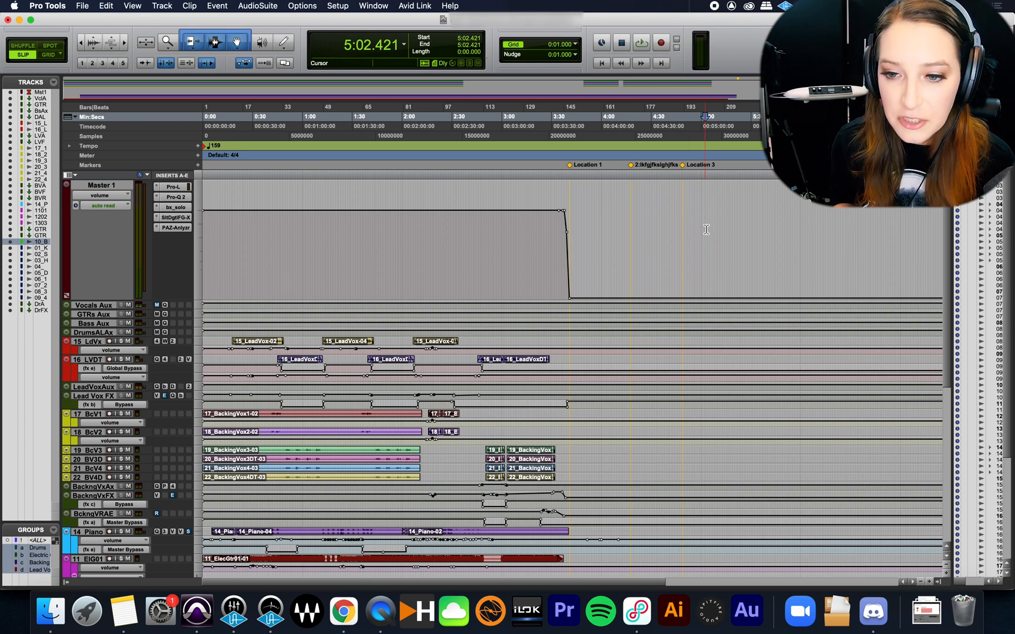
# Step: Return to the session start and set up a Location 4 marker at 5:22.901
pyautogui.click(600, 63)
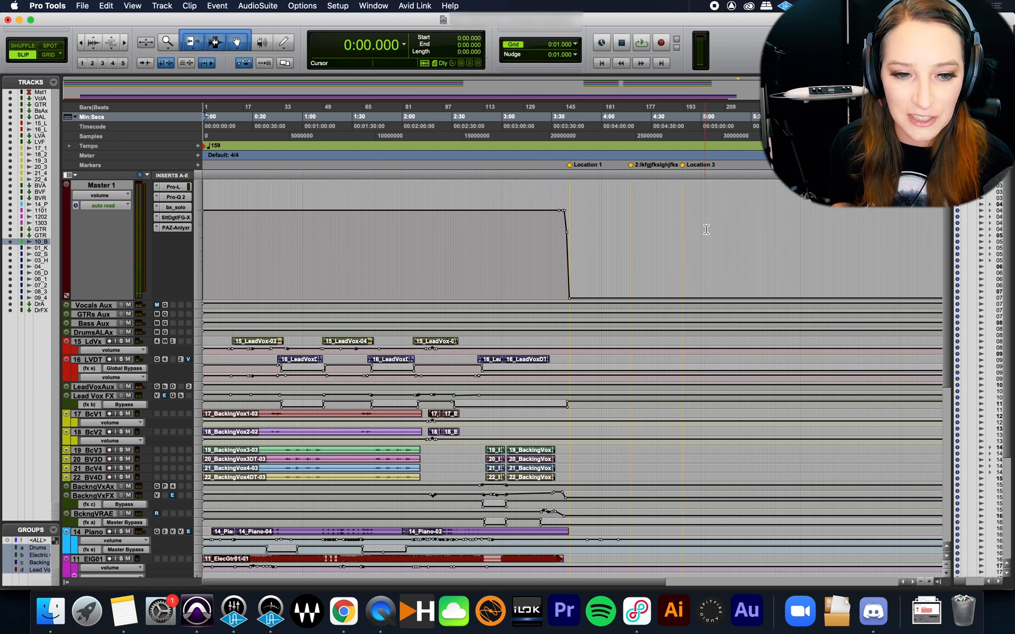
pyautogui.click(701, 126)
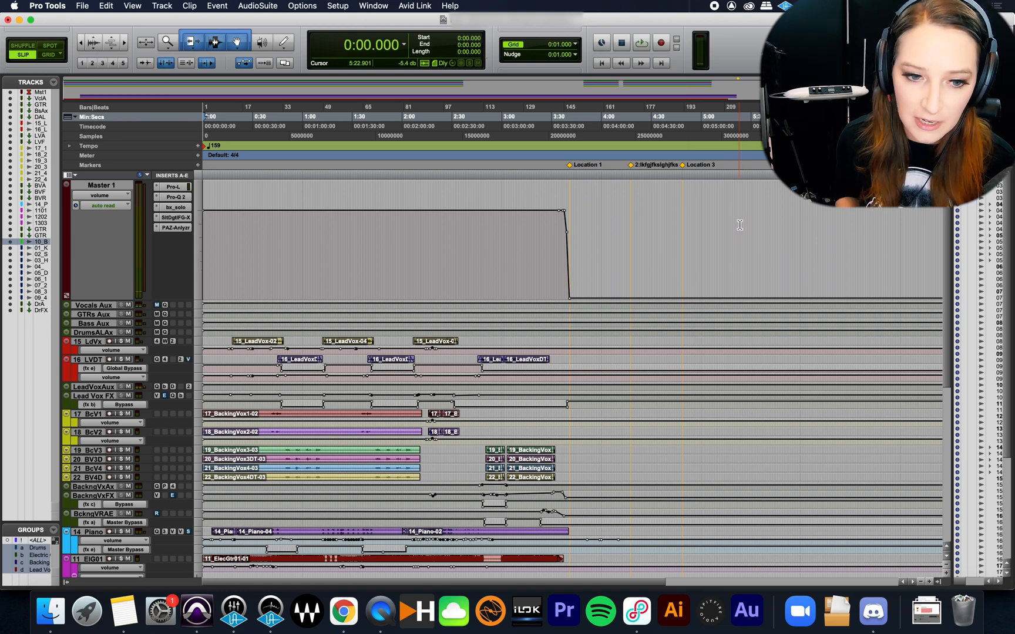
pyautogui.click(737, 116)
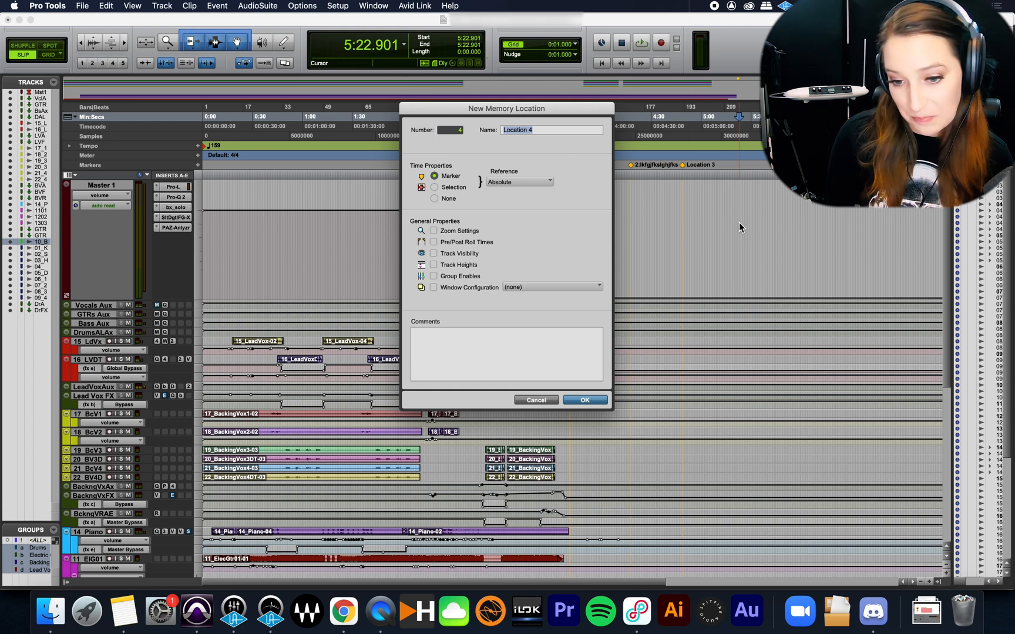
pyautogui.moveTo(633, 265)
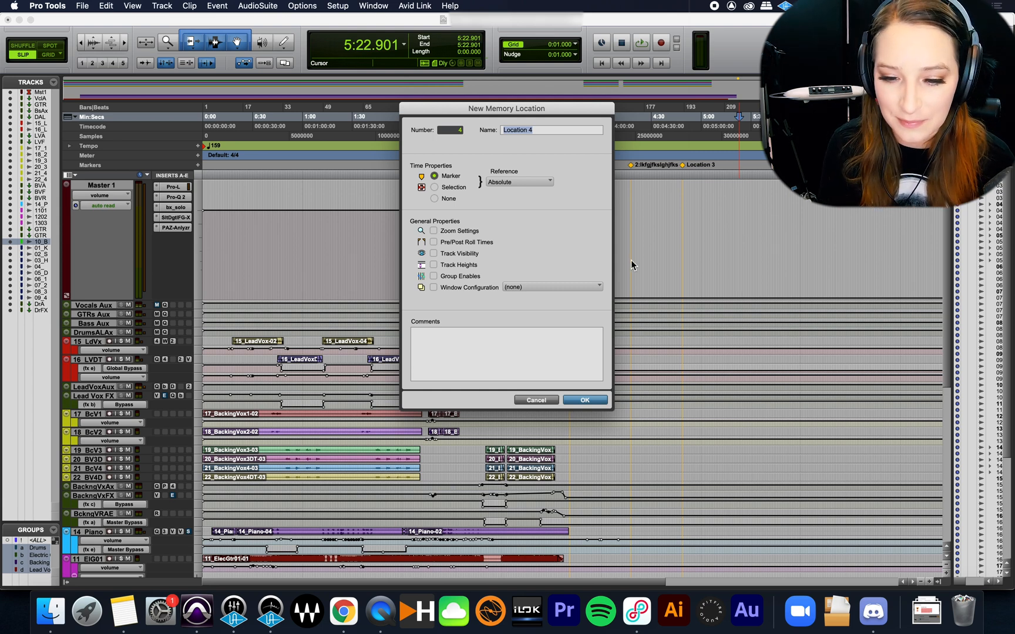
# Step: Cancel the Location 4 marker and nudge the insertion point back by 1 second toward 4:46
pyautogui.click(583, 399)
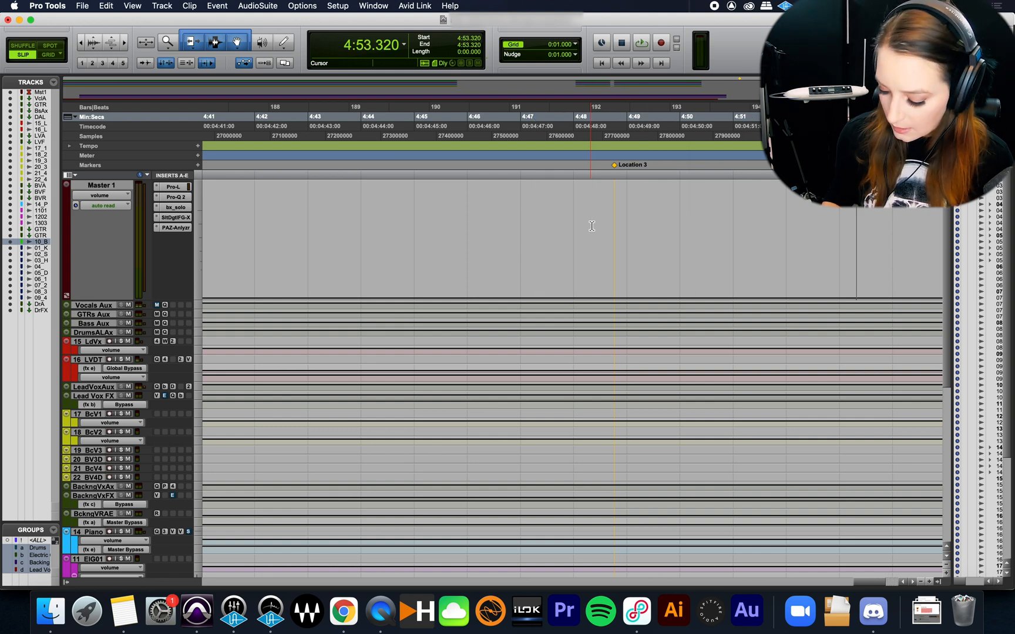
pyautogui.press('minus')
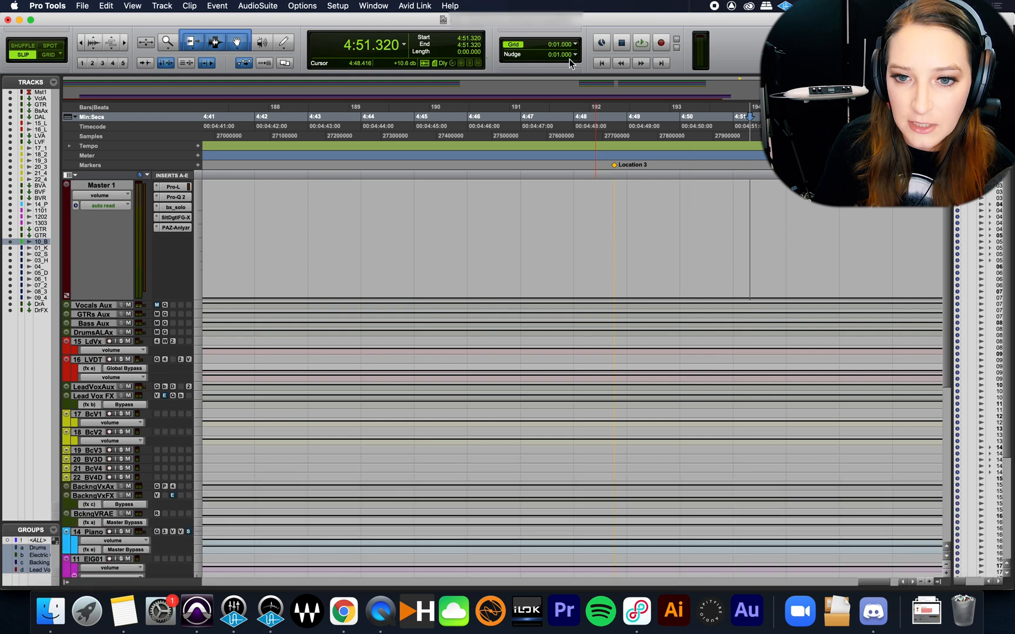
pyautogui.click(600, 43)
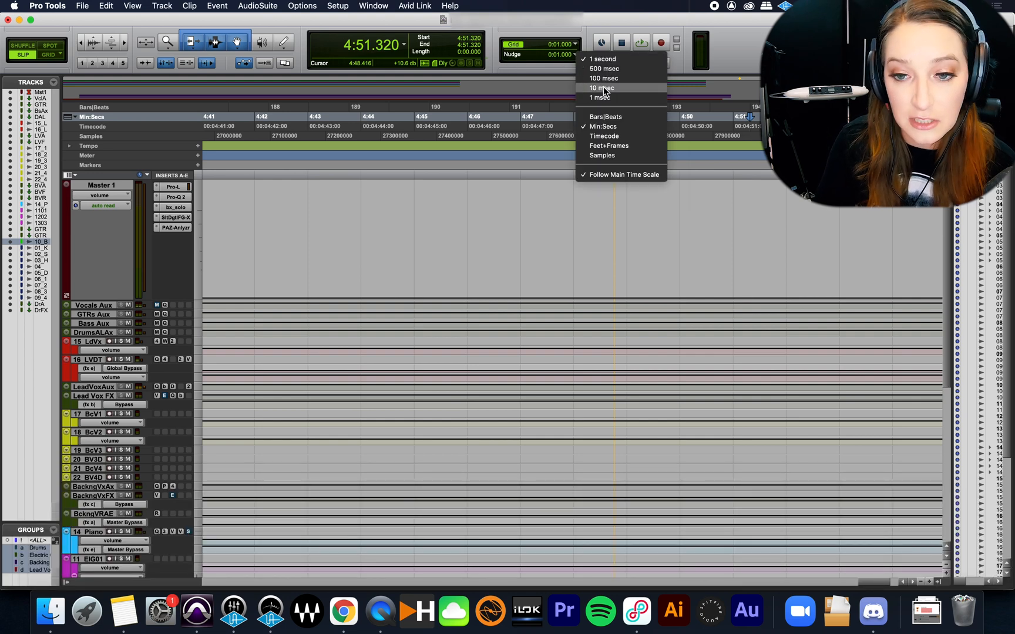
pyautogui.moveTo(605, 135)
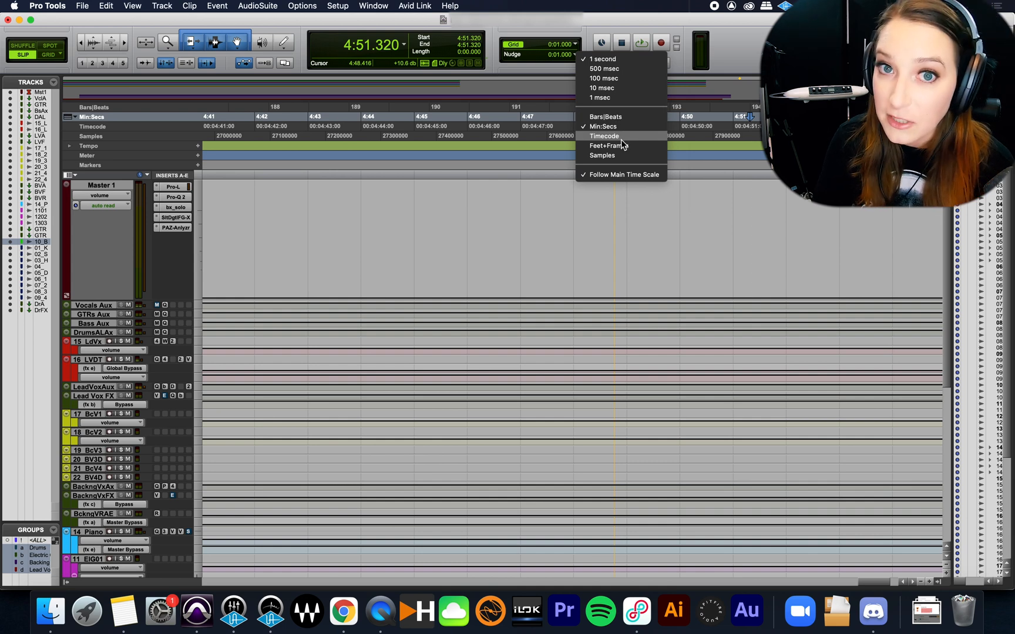
pyautogui.moveTo(609, 145)
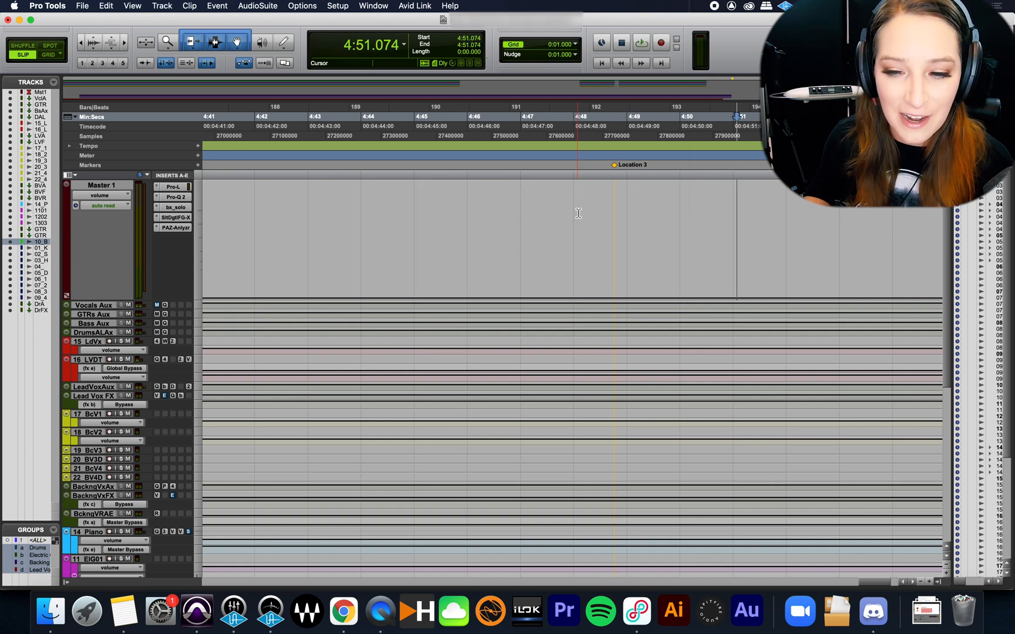
pyautogui.click(577, 116)
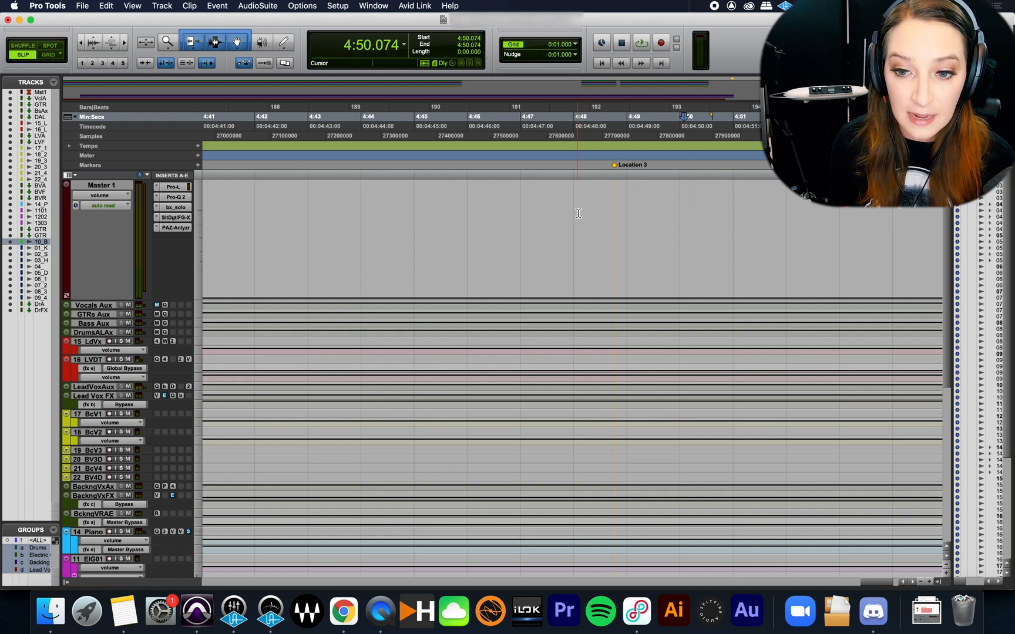
pyautogui.click(363, 120)
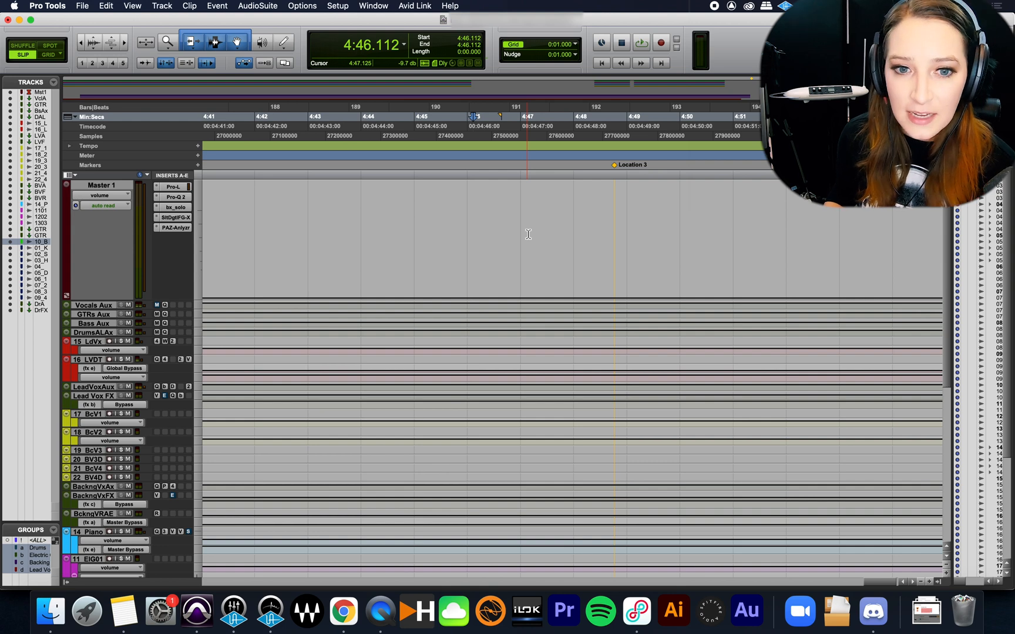
# Step: Reposition the insertion point between 4:46 and 4:48 using timeline clicks and Main Counter times
pyautogui.click(528, 234)
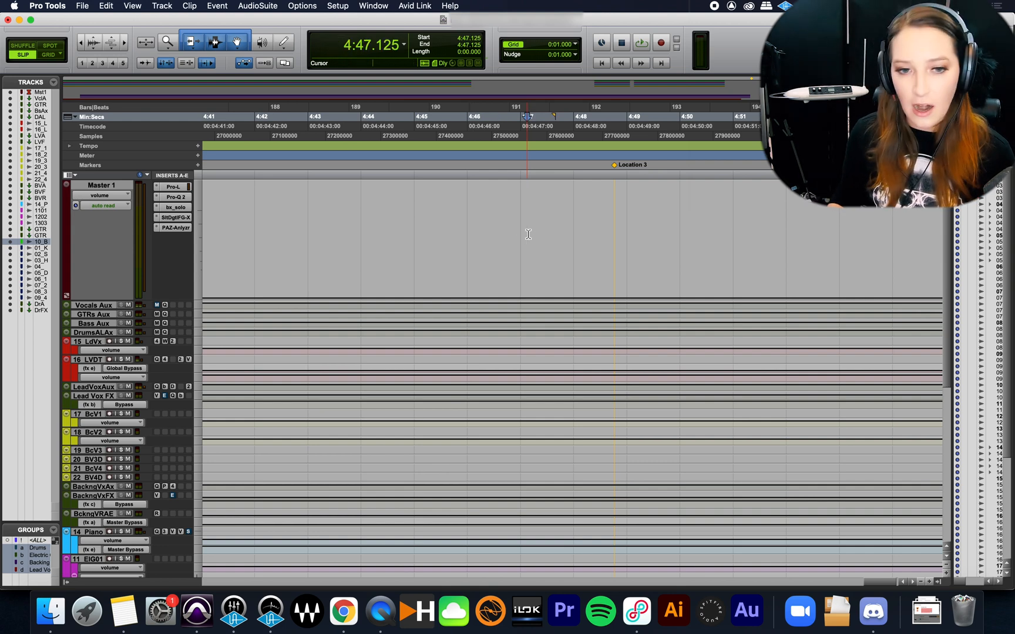
pyautogui.click(527, 234)
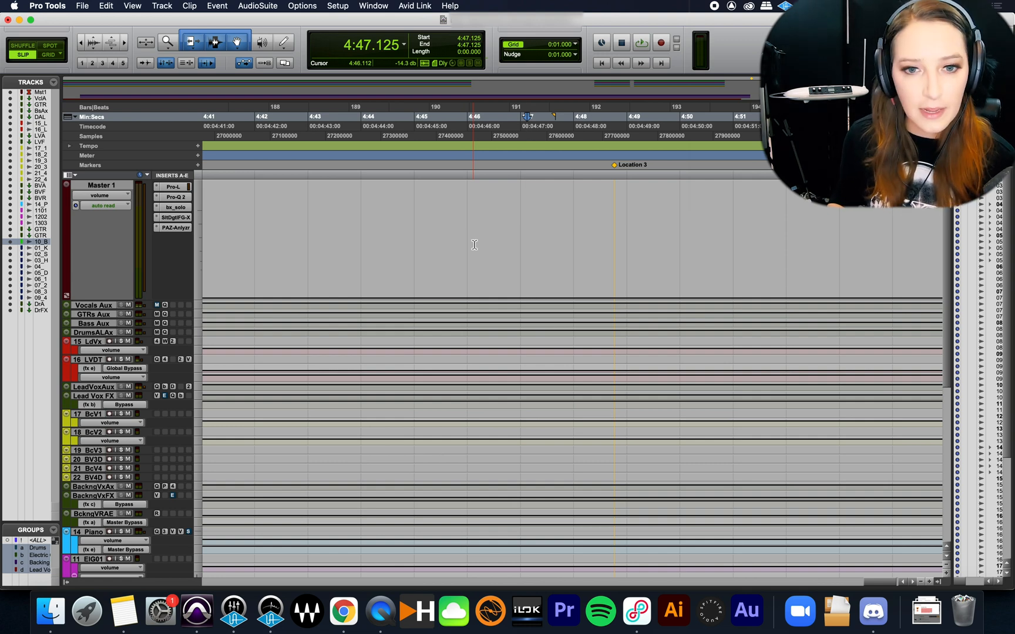
pyautogui.click(526, 246)
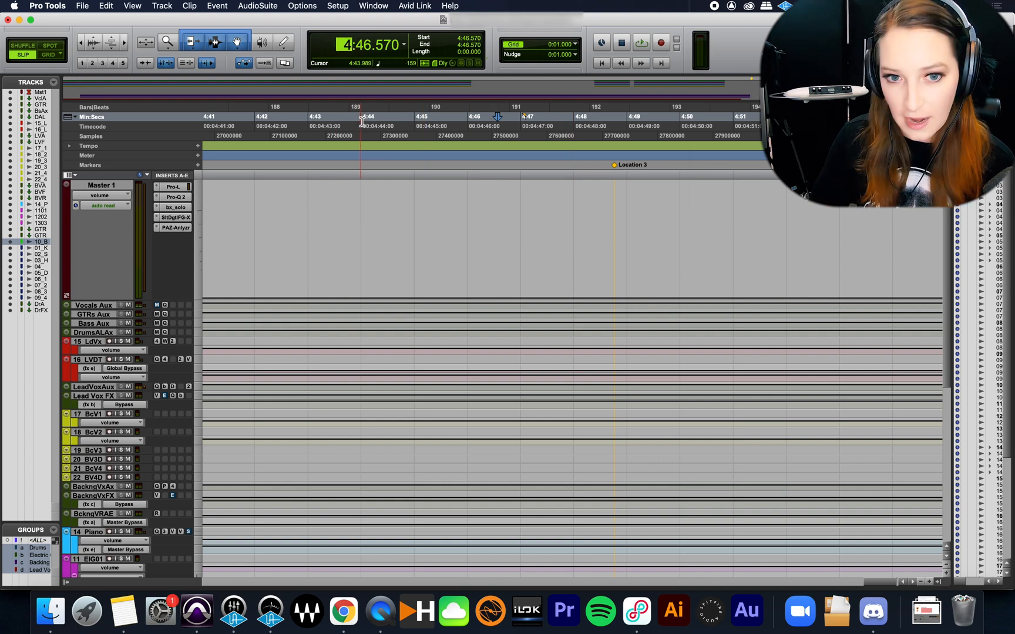
pyautogui.click(367, 127)
pyautogui.write('1')
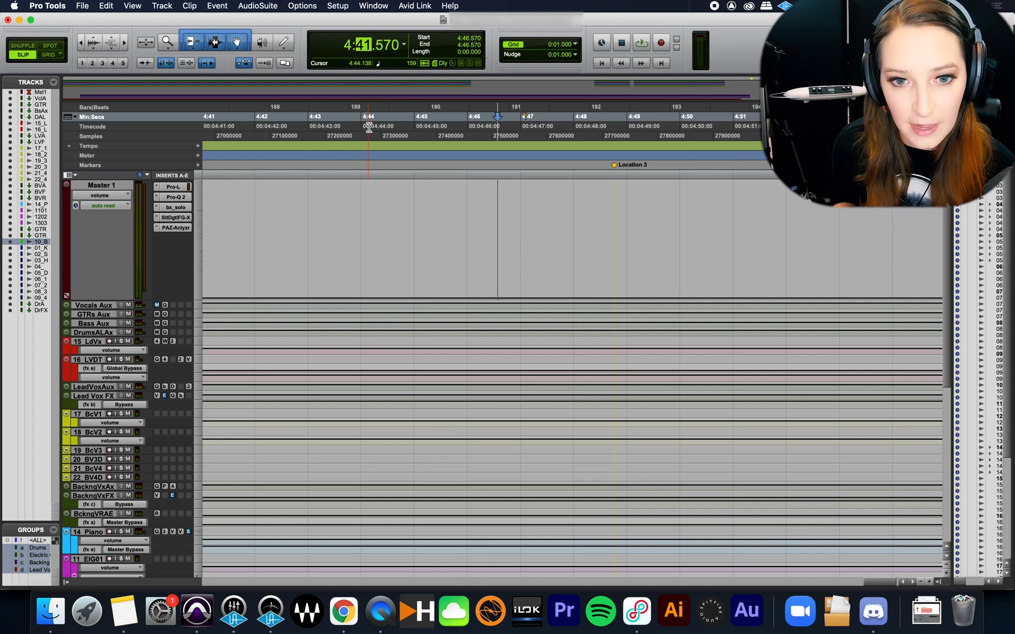
pyautogui.click(230, 127)
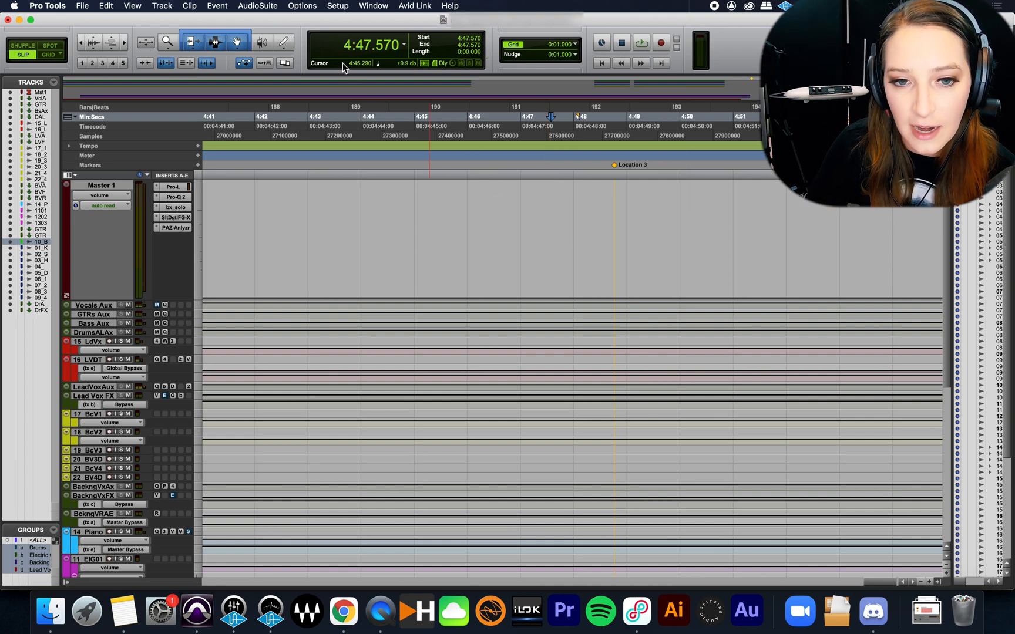
pyautogui.click(541, 225)
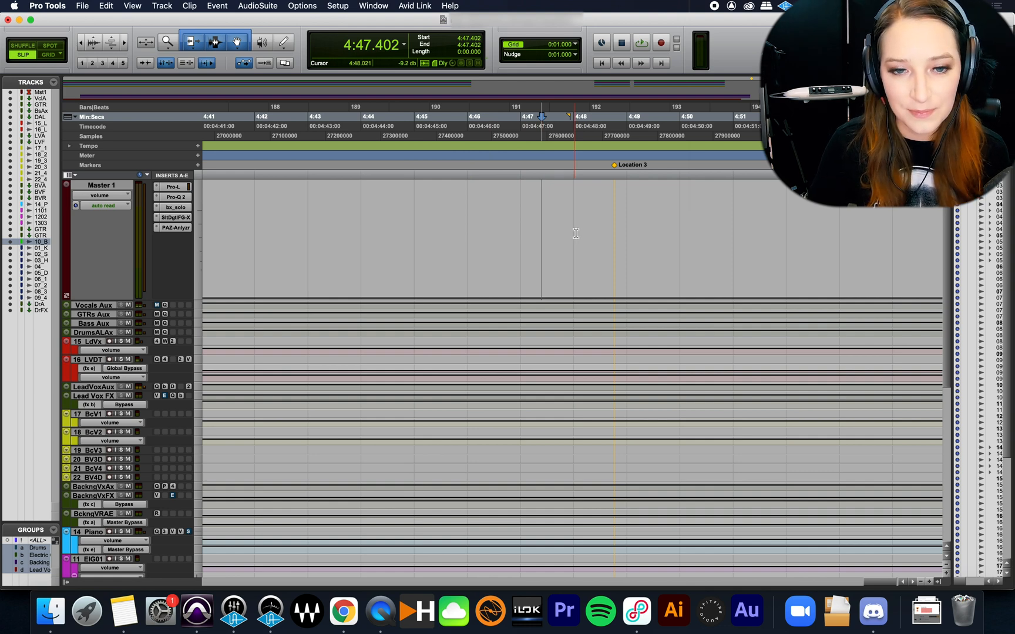
pyautogui.click(633, 116)
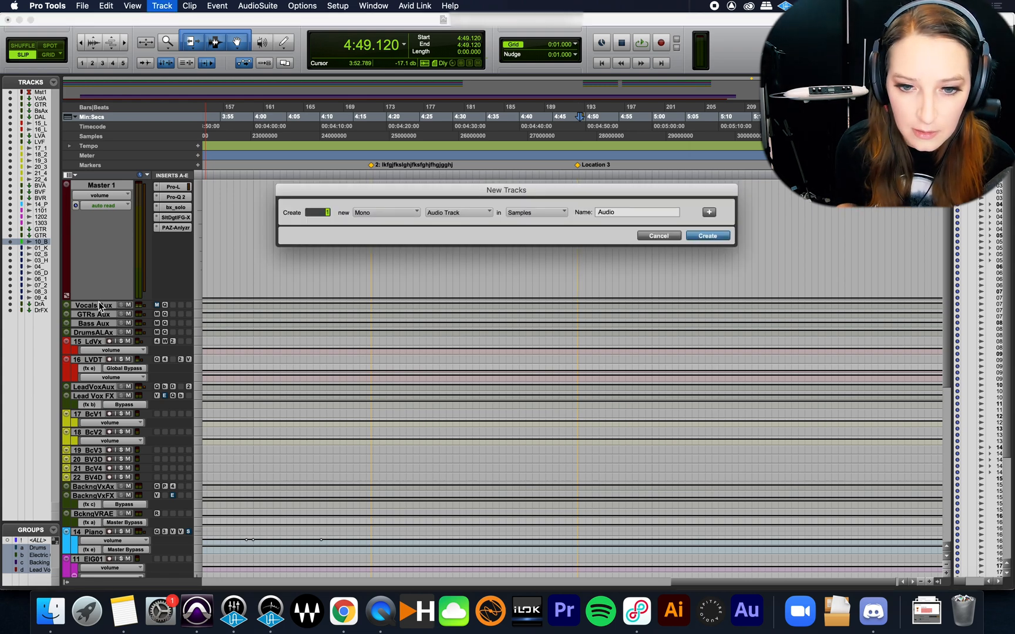
# Step: Create mono track Audio 1, show the I/O column, and open its input list
pyautogui.click(706, 235)
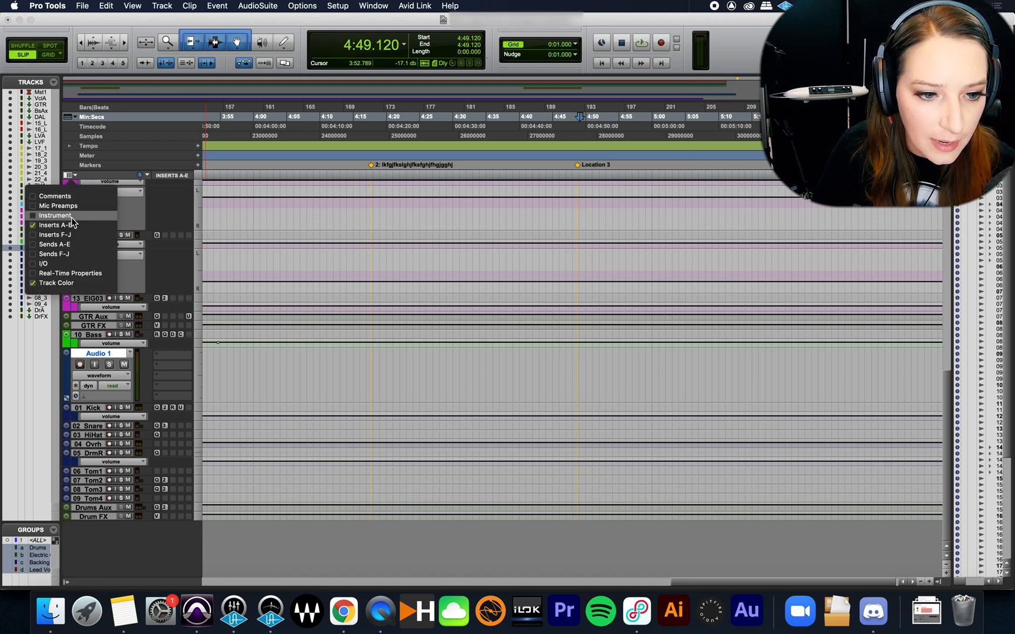
pyautogui.click(43, 264)
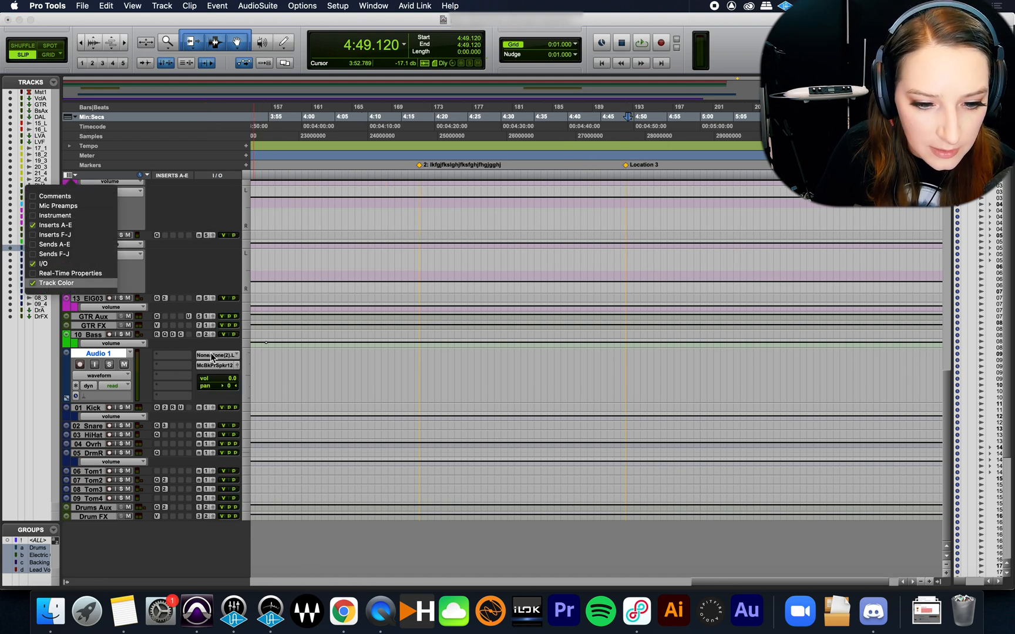
pyautogui.click(216, 355)
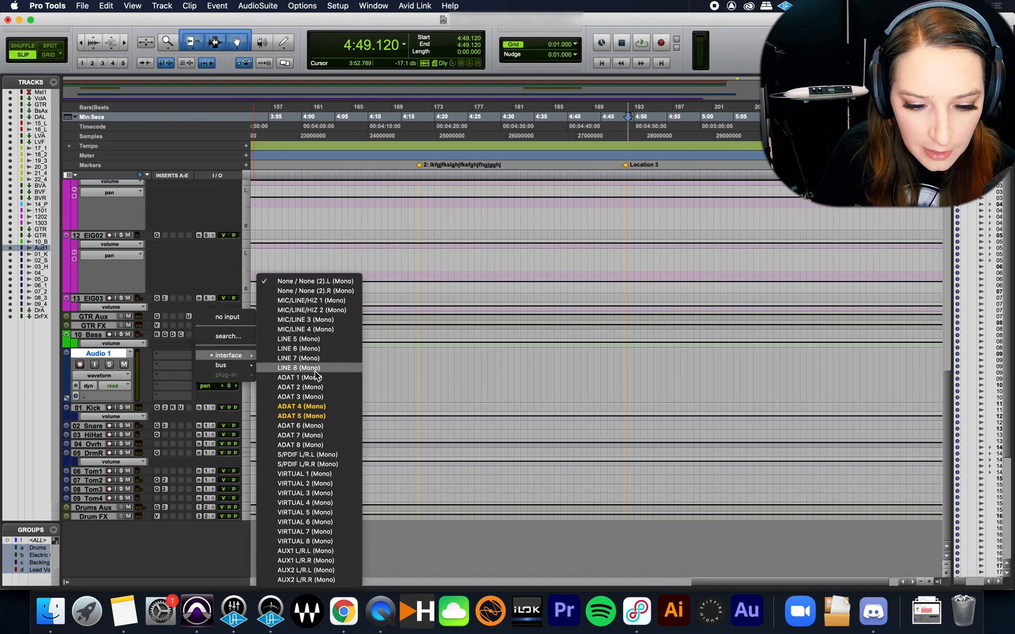
pyautogui.moveTo(317, 349)
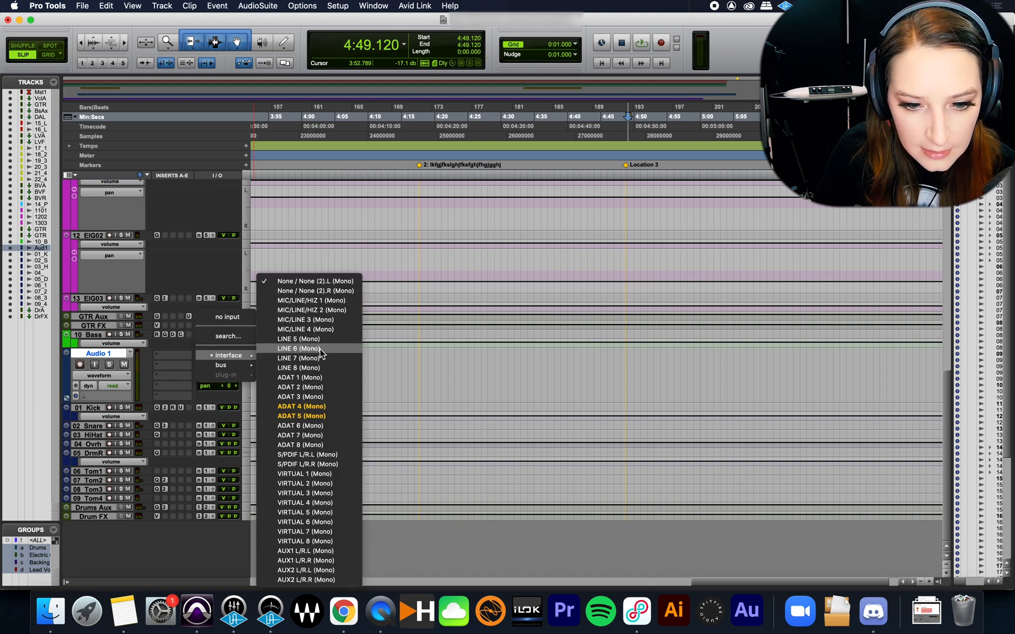
# Step: Route LINE 6 into Audio 1, arm it, and record clip Audio 1_01 near Location 3
pyautogui.click(299, 348)
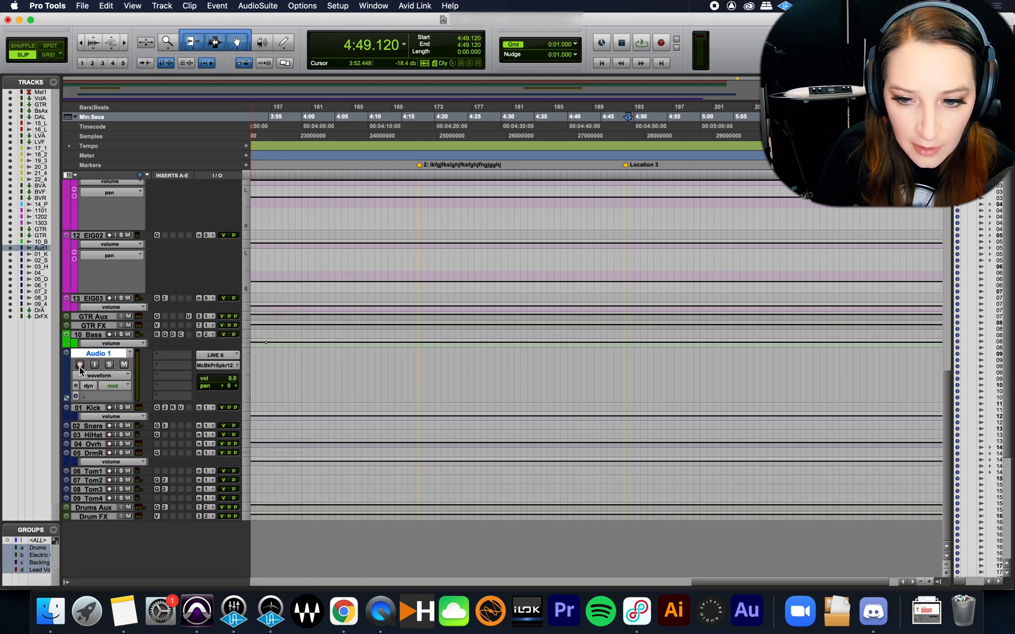
pyautogui.click(78, 364)
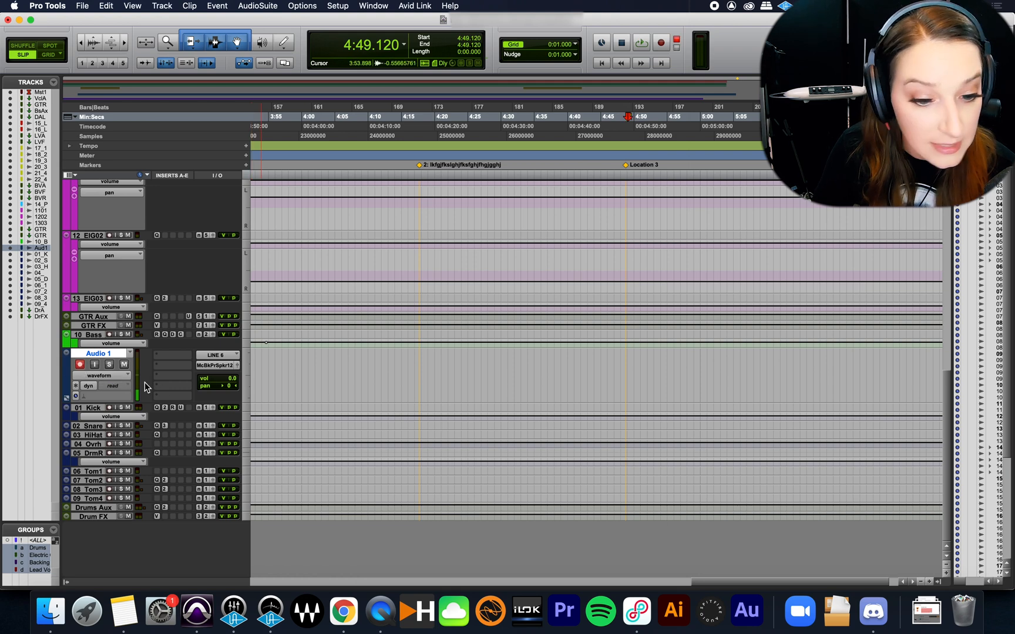
pyautogui.click(477, 351)
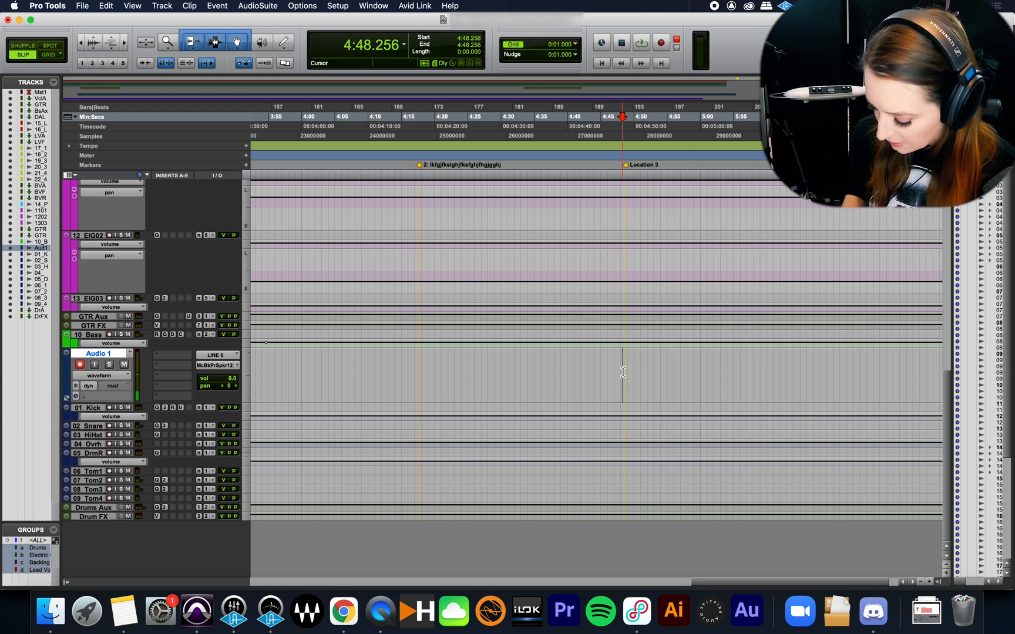
pyautogui.click(660, 42)
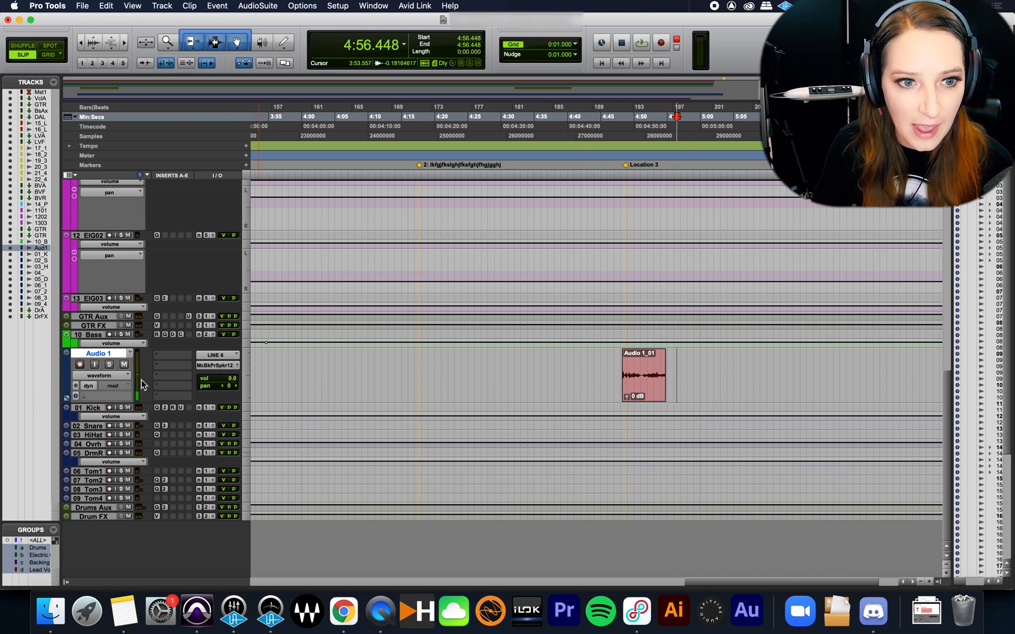
pyautogui.click(444, 346)
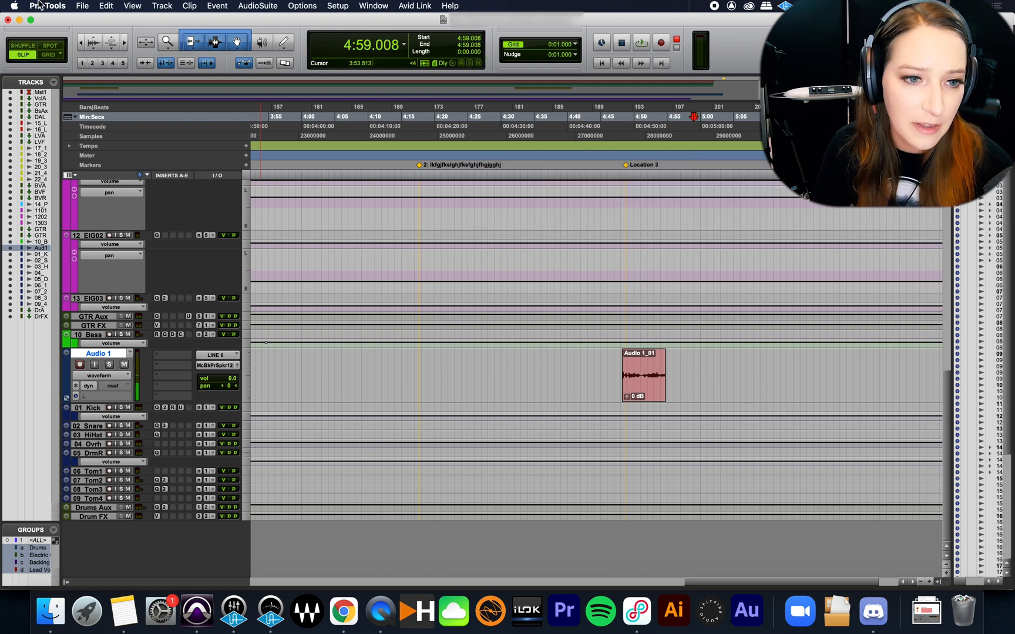
# Step: Uncheck Show Spotlight search in Spotlight's keyboard shortcuts, then return to Pro Tools
pyautogui.click(13, 6)
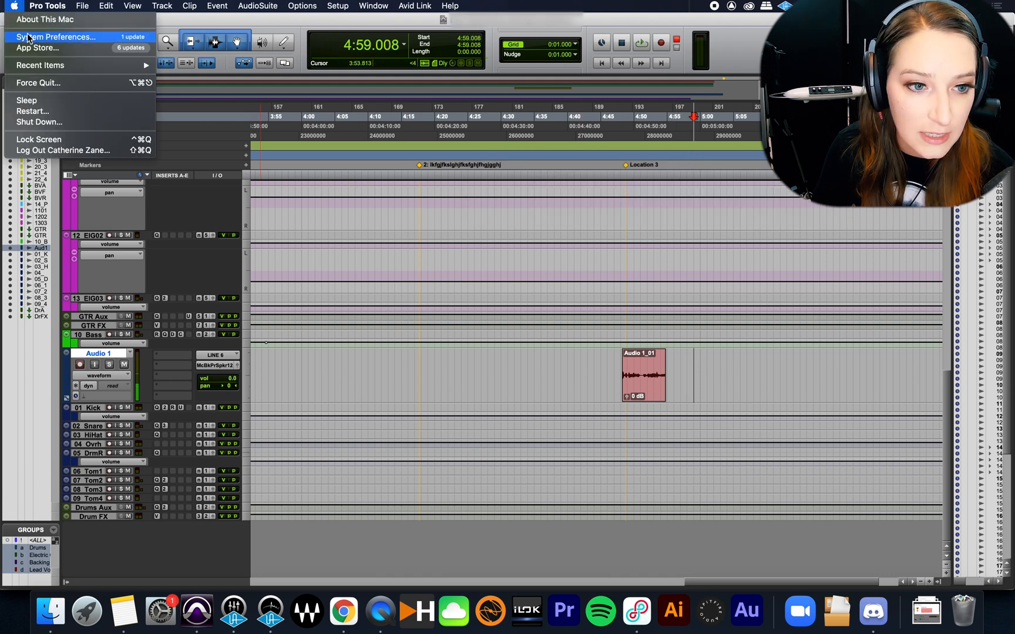
pyautogui.click(56, 37)
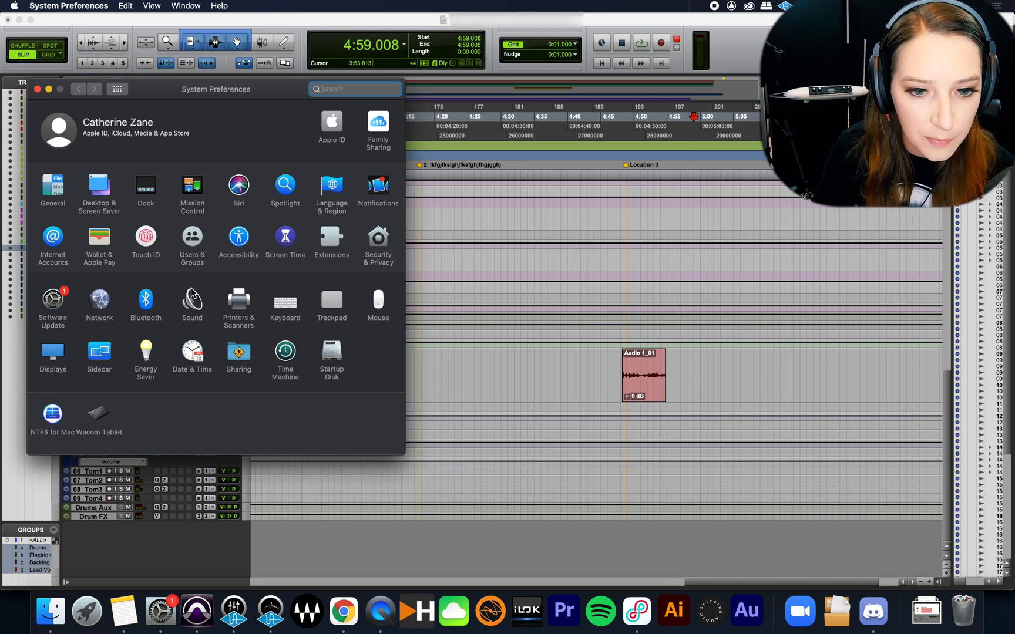
pyautogui.click(285, 187)
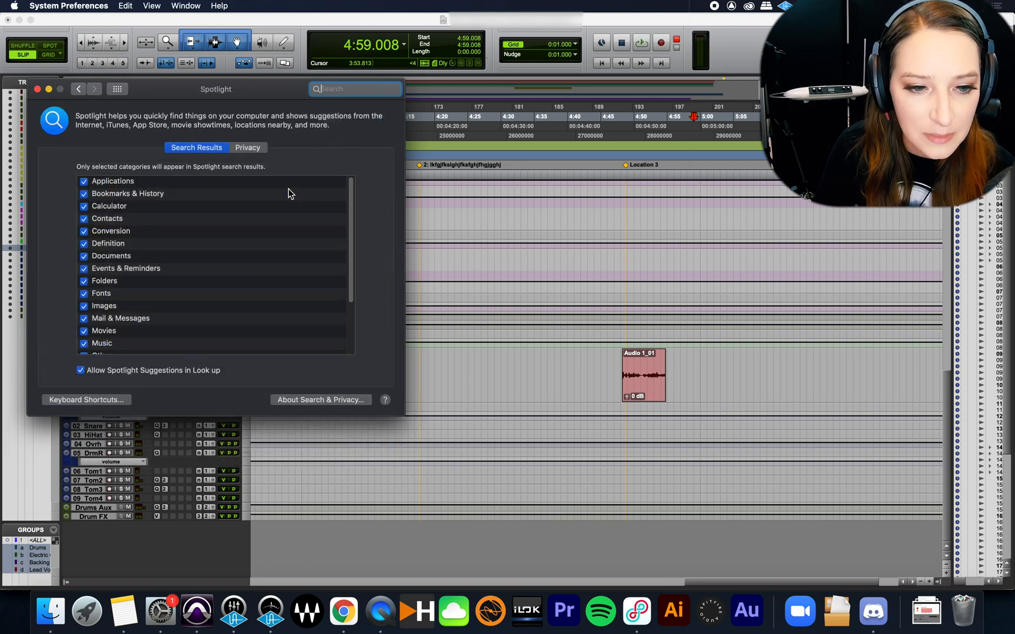
pyautogui.moveTo(105, 323)
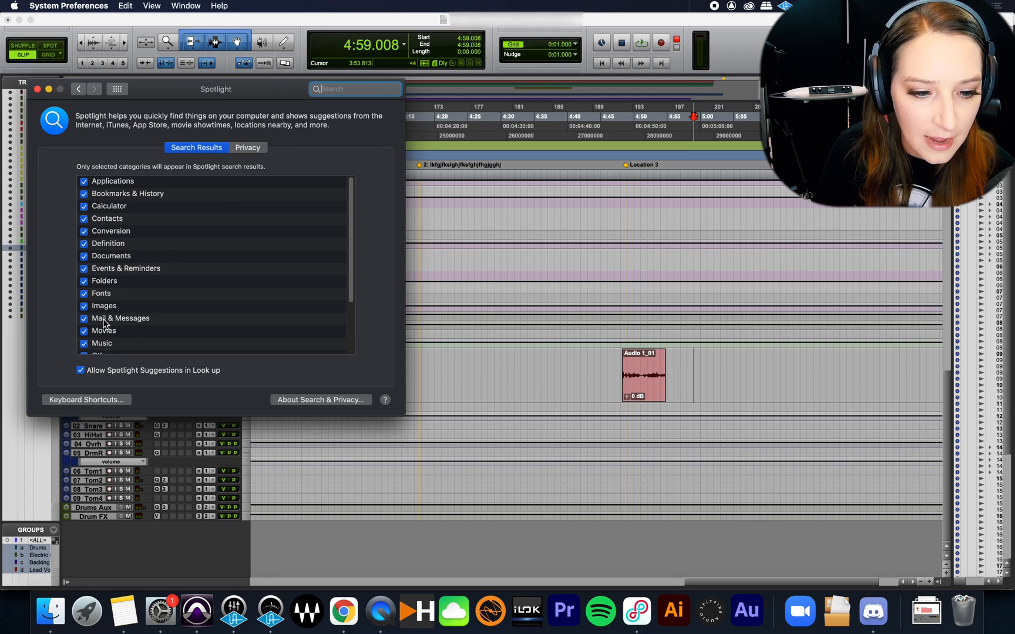
pyautogui.moveTo(100, 406)
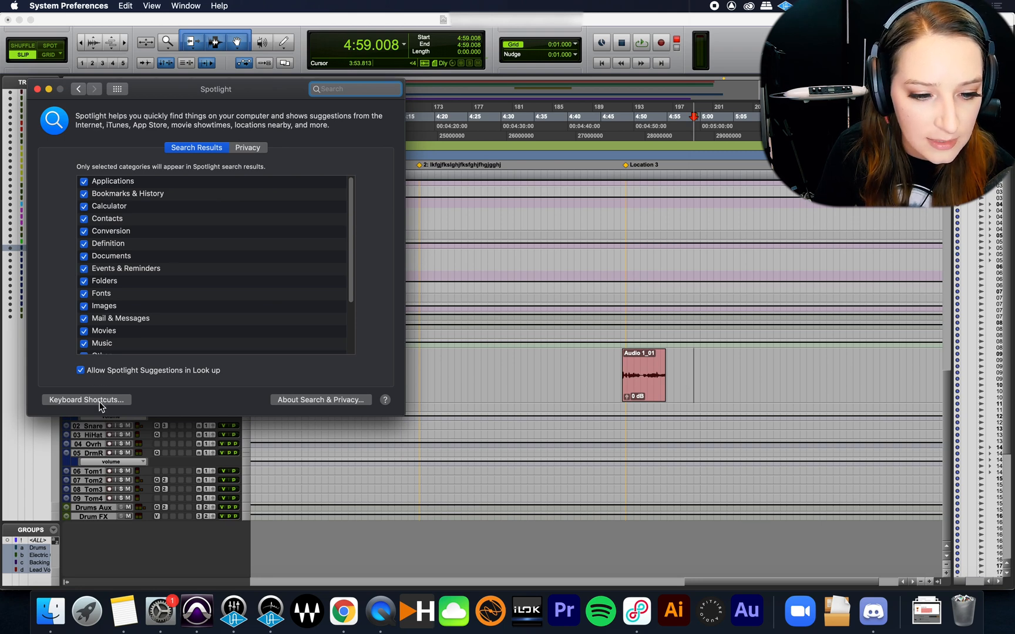
pyautogui.click(86, 400)
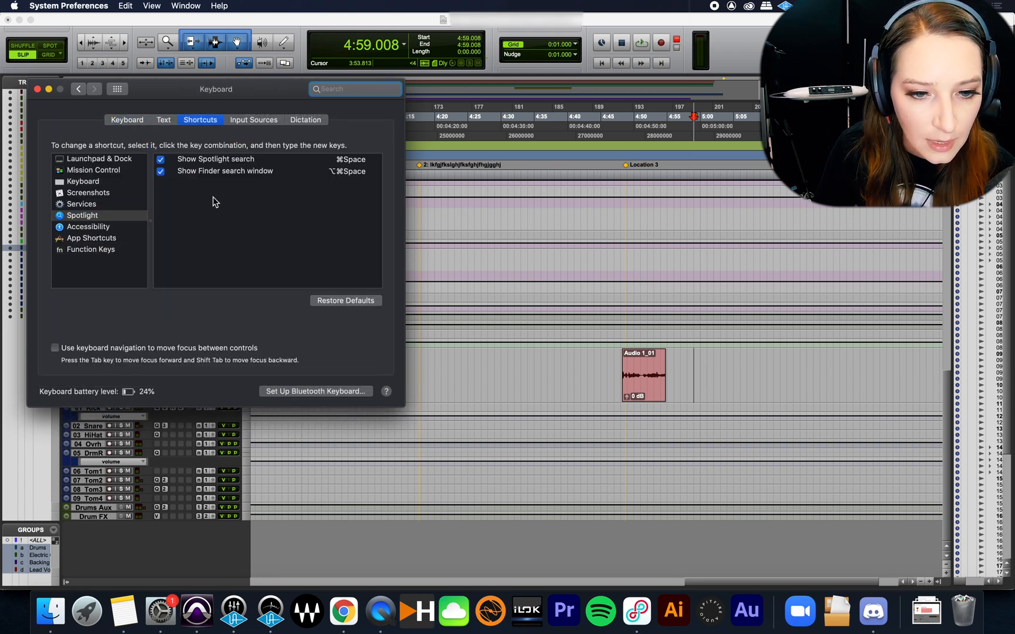
pyautogui.click(160, 159)
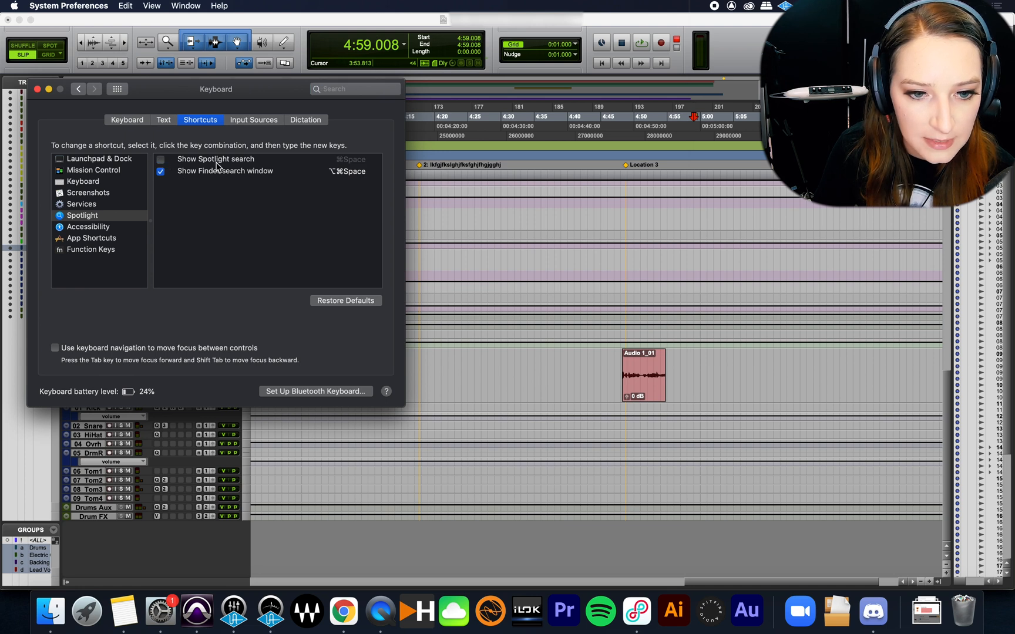
pyautogui.moveTo(228, 245)
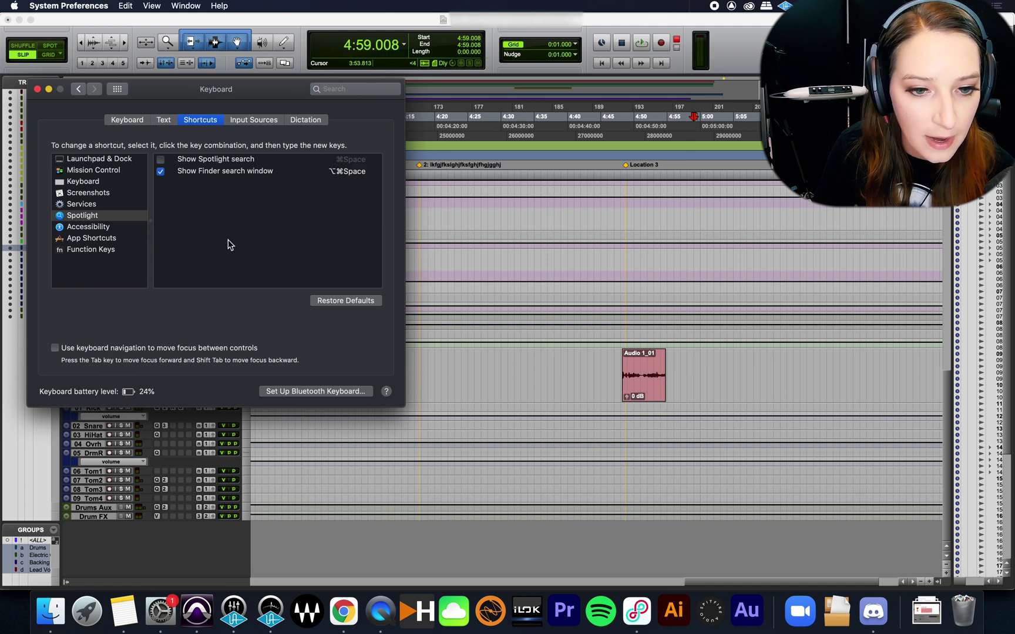
pyautogui.moveTo(58, 91)
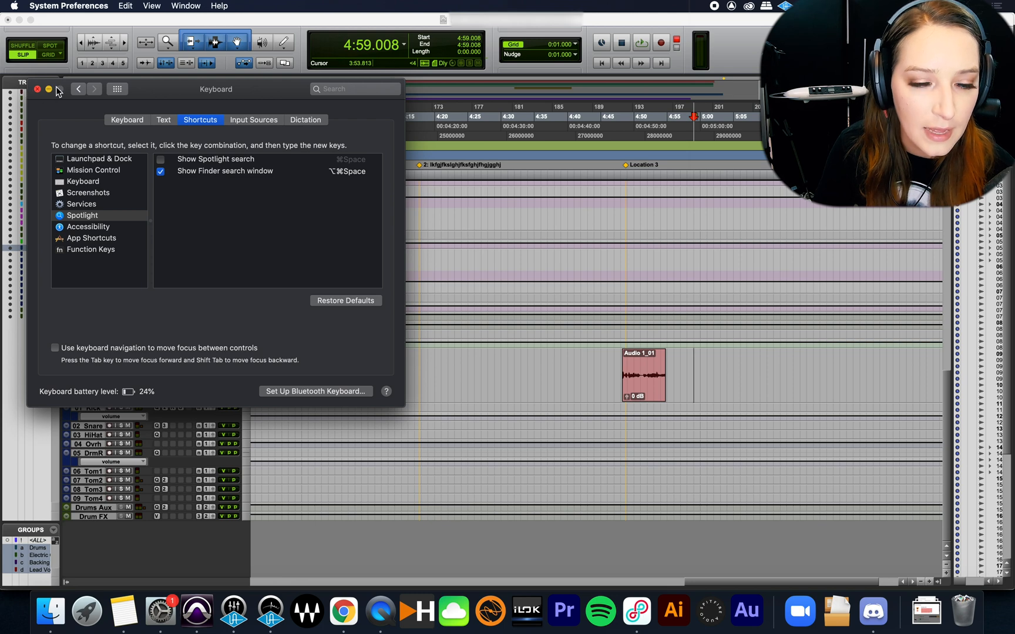
pyautogui.moveTo(684, 369)
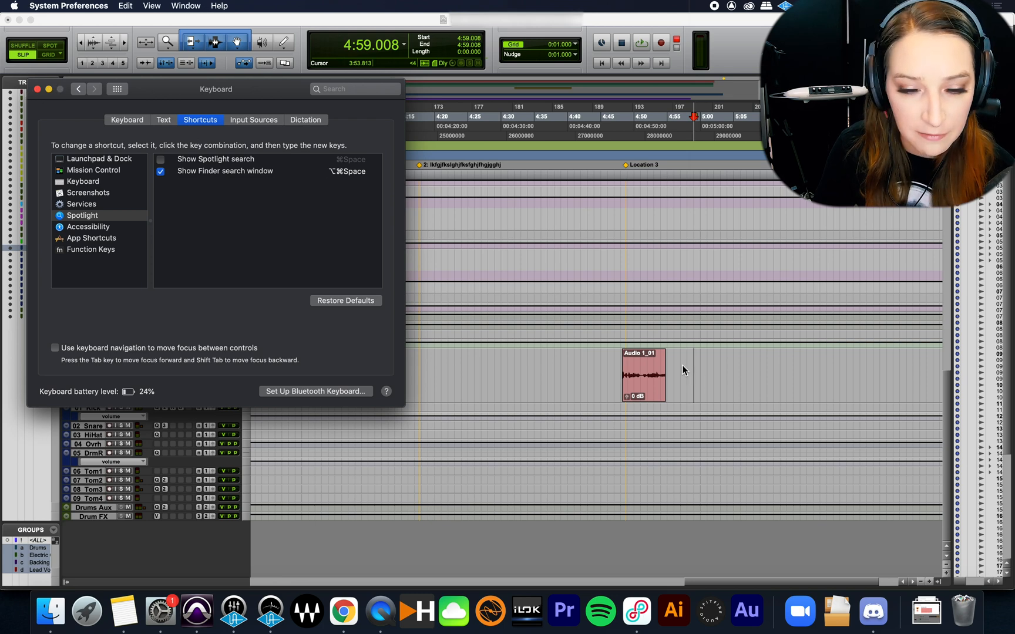
pyautogui.click(37, 89)
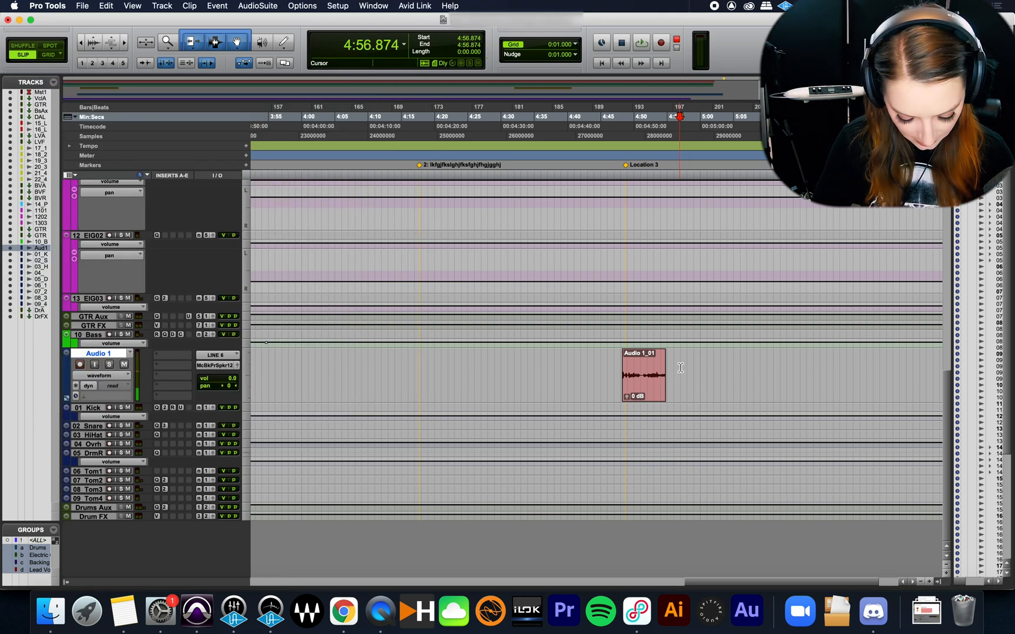
# Step: Record a second take, Audio 1_02, right after Audio 1_01
pyautogui.click(661, 43)
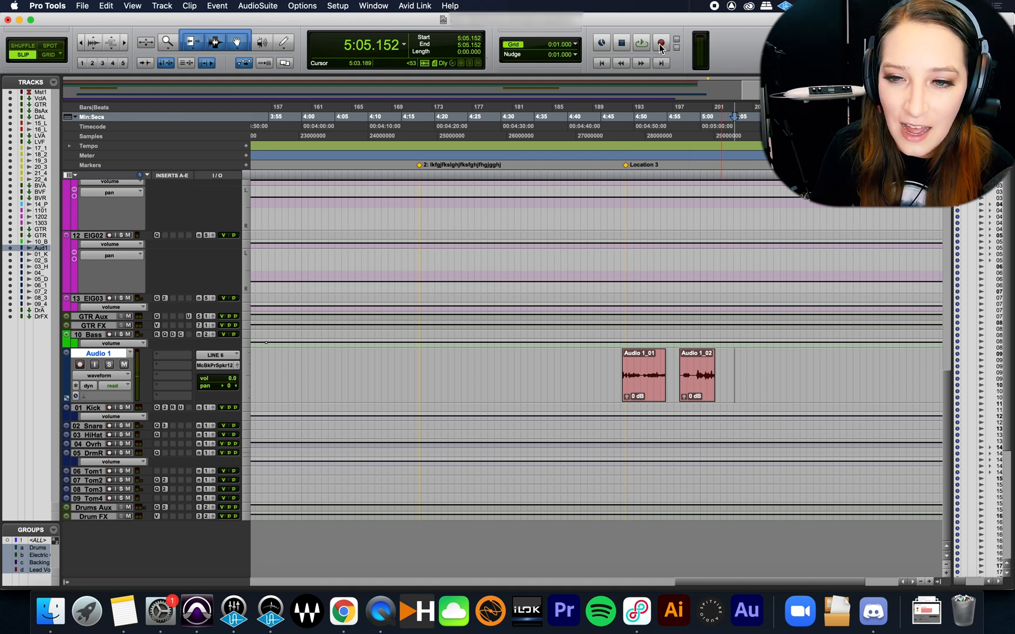
# Step: Dismiss the no-record-enabled warning, re-arm Audio 1, and engage transport Record again
pyautogui.click(660, 43)
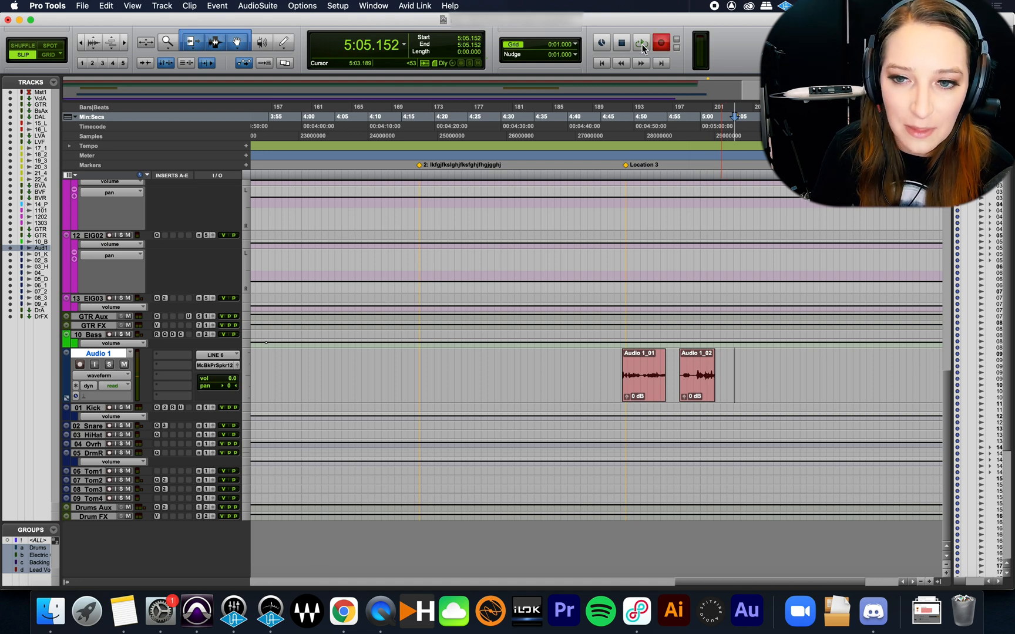
pyautogui.click(661, 43)
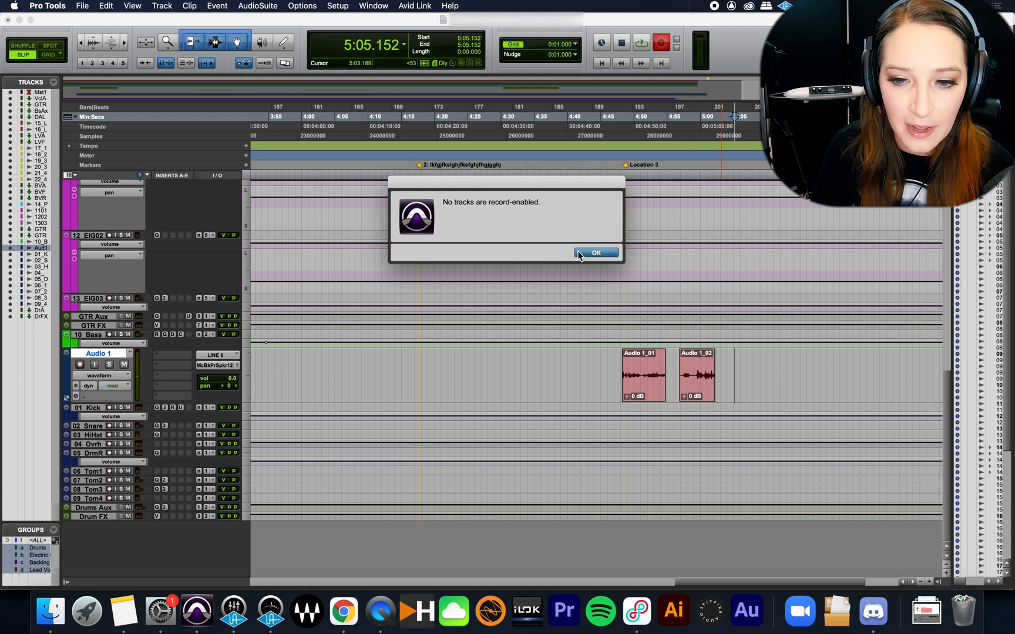
pyautogui.click(595, 253)
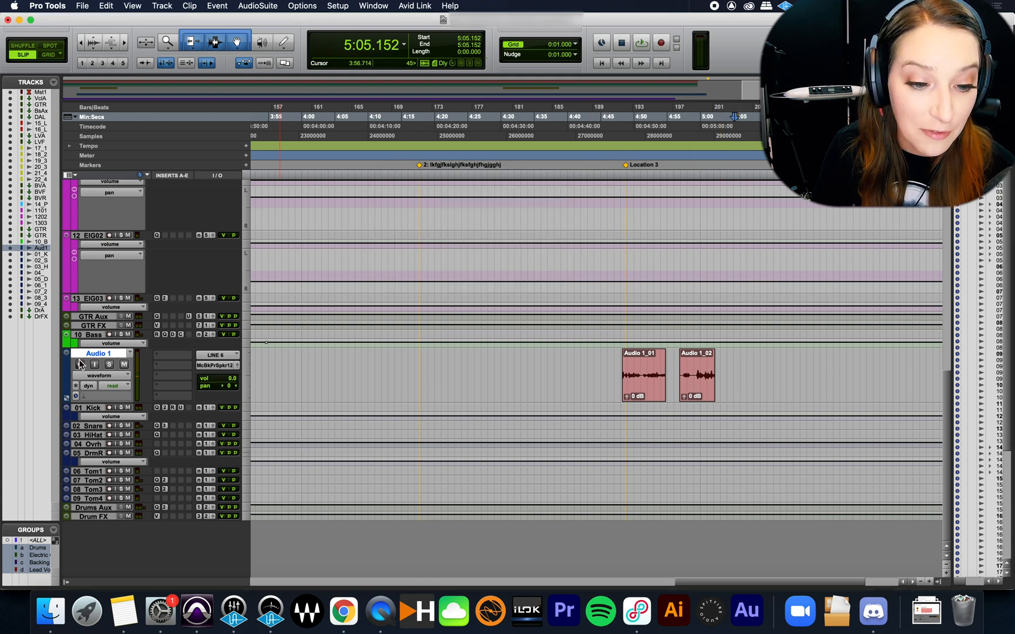
pyautogui.click(661, 43)
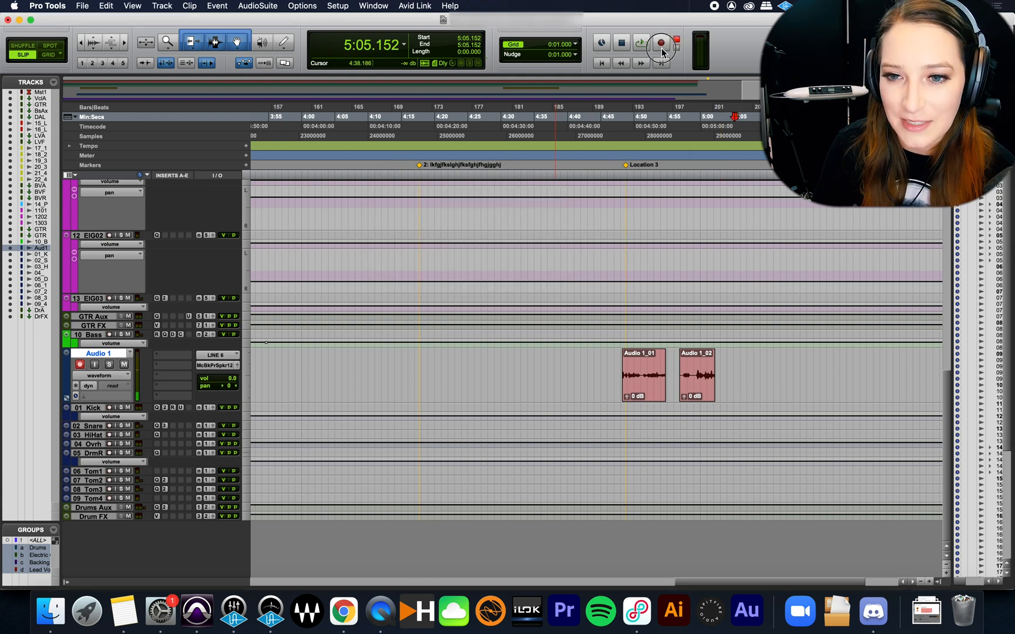
pyautogui.click(659, 43)
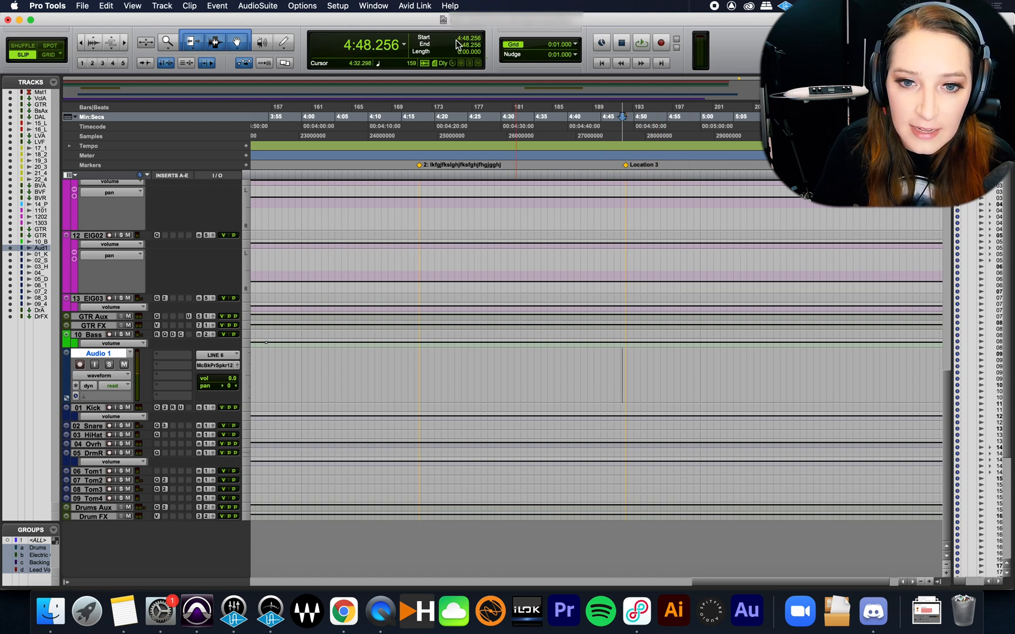
pyautogui.moveTo(466, 40)
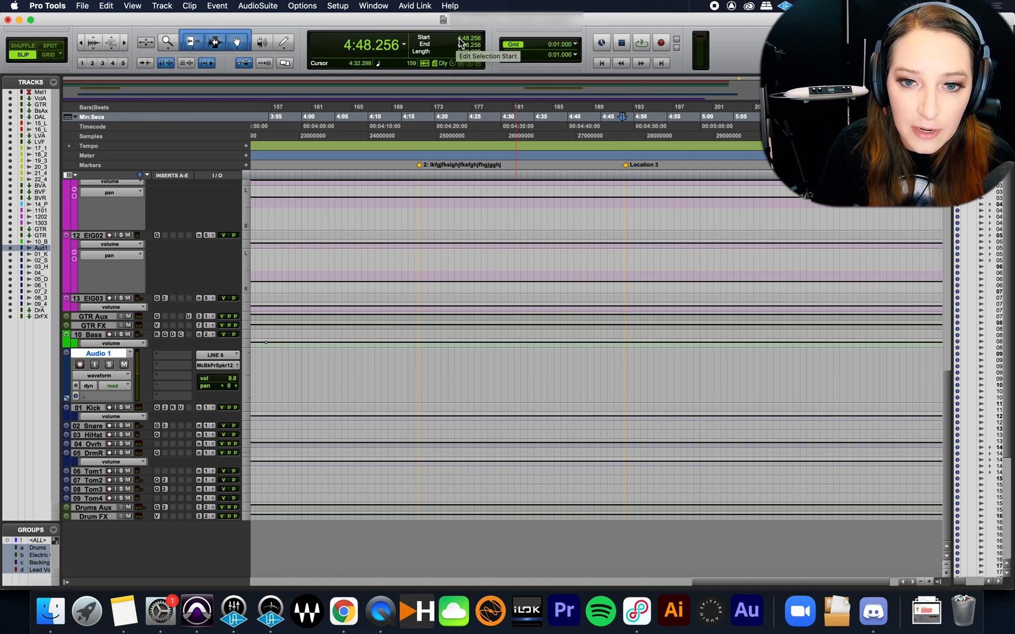
# Step: Enter start 3:46.996 and end 4:48.000 in the Edit Selection counter fields
pyautogui.click(620, 362)
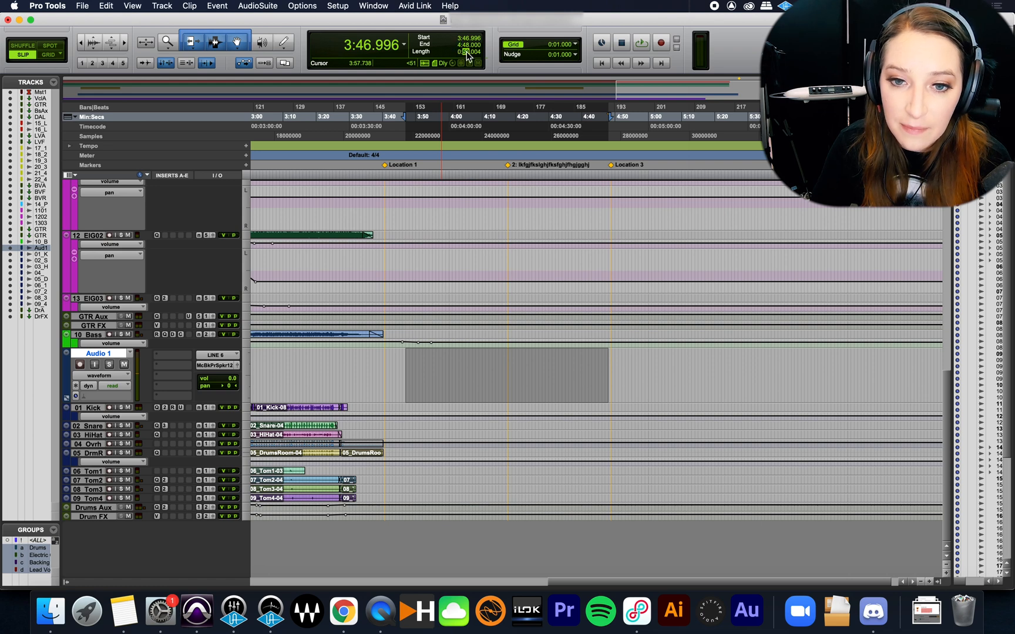
# Step: Set the edit selection length to 1:02.634, ending the range at 4:46.378
pyautogui.click(521, 154)
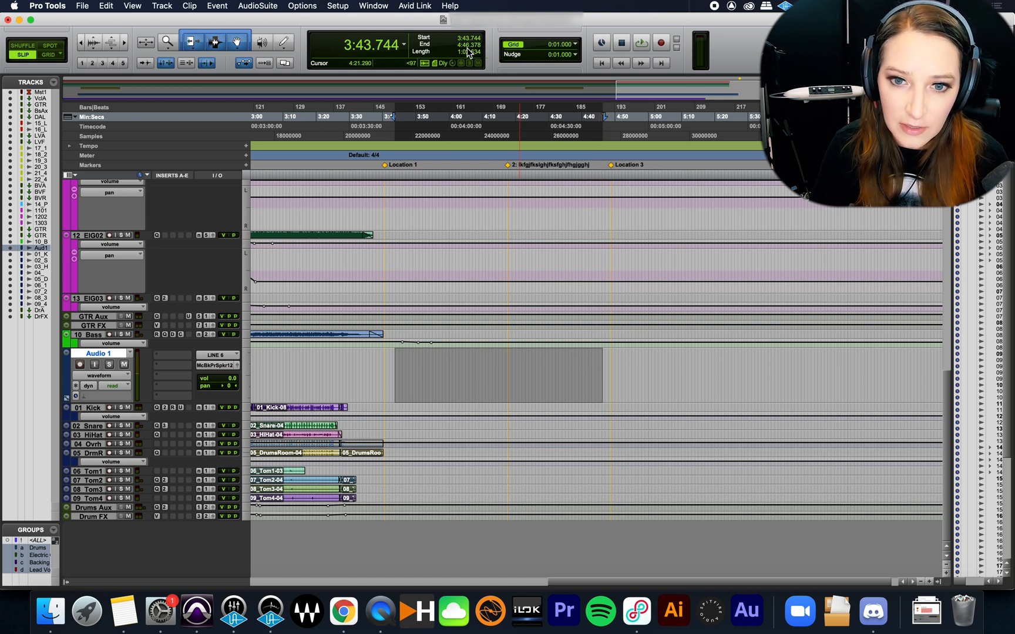
pyautogui.click(479, 242)
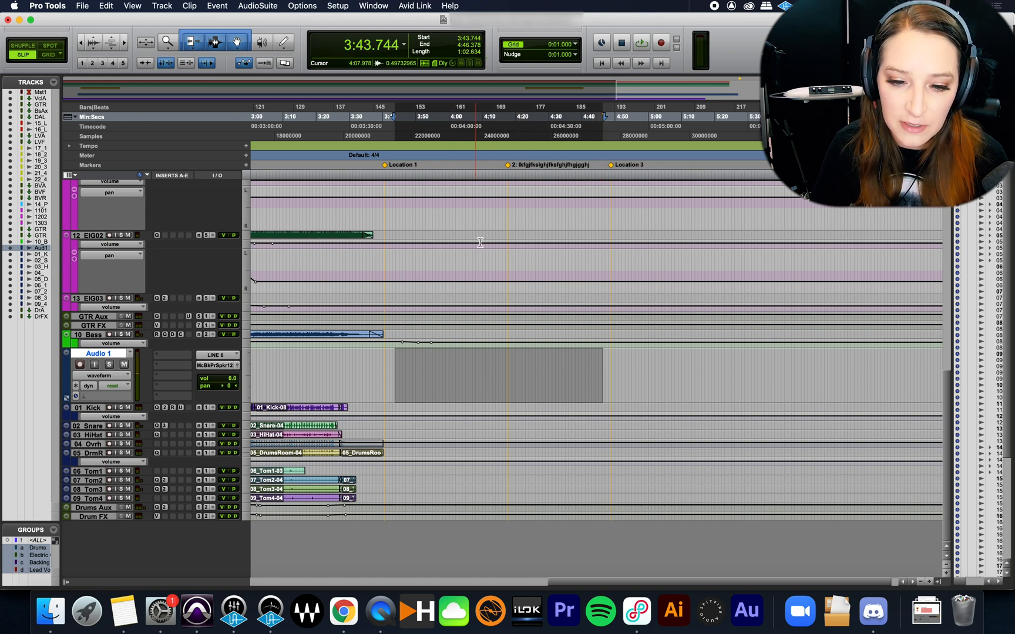